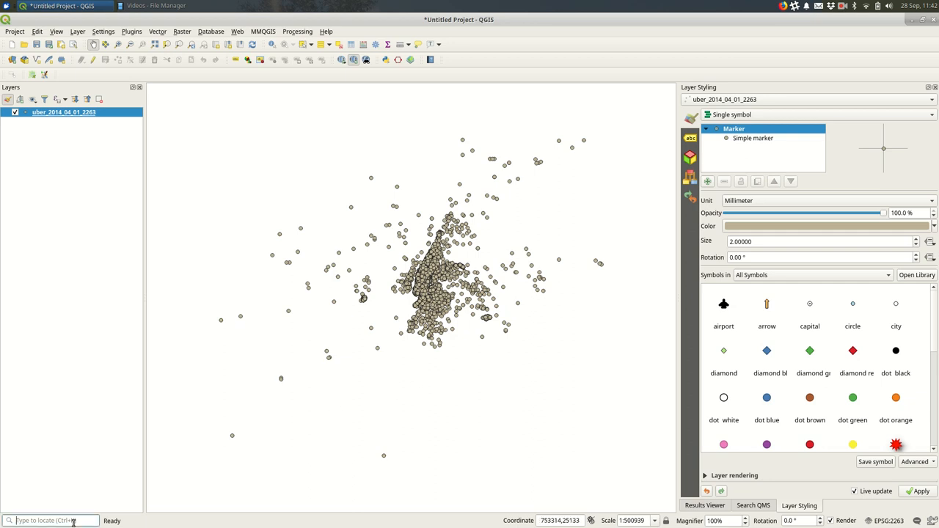
- Find the Create Grid tool and choose Hexagon (polygon) as the grid type
type("create grid")
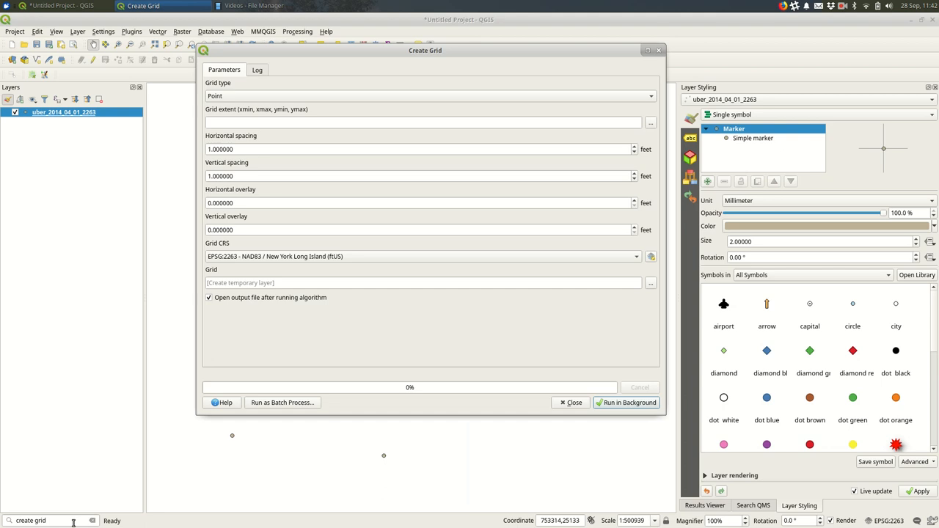
mouse_move(80, 88)
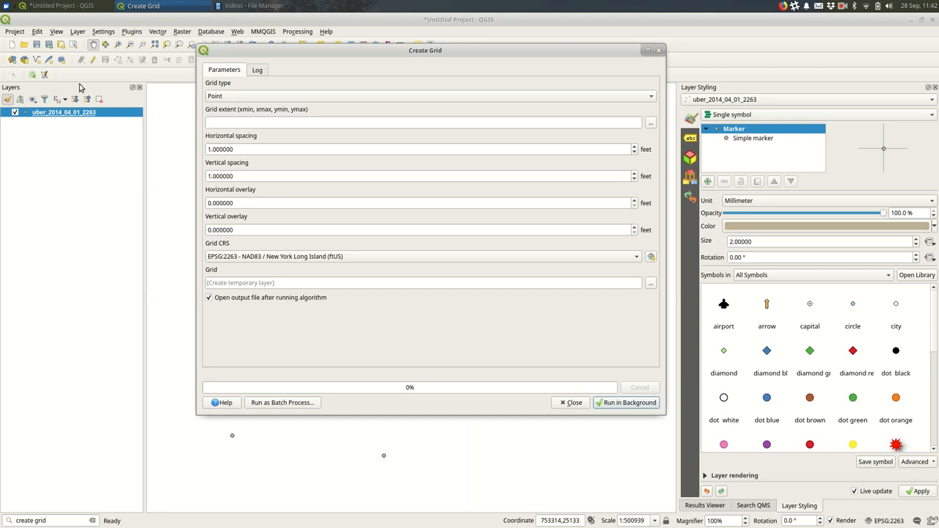
left_click(428, 97)
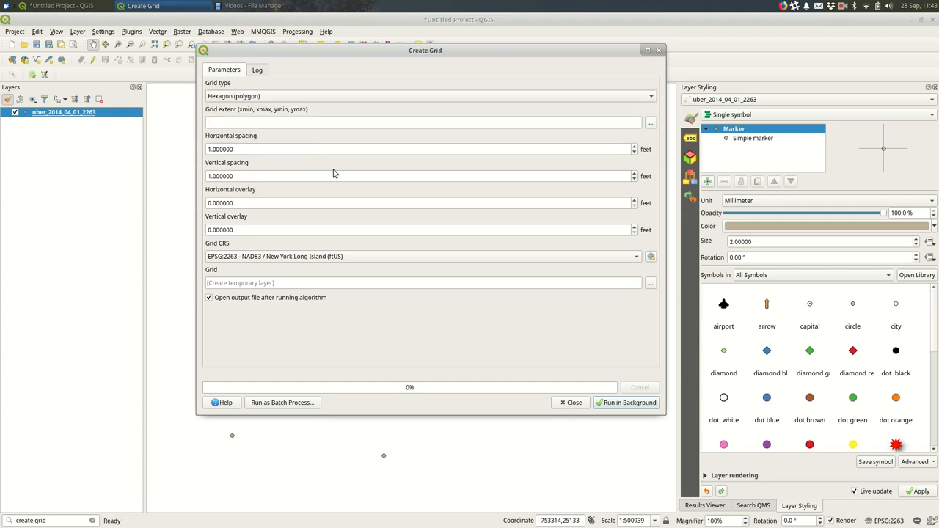
mouse_move(334, 176)
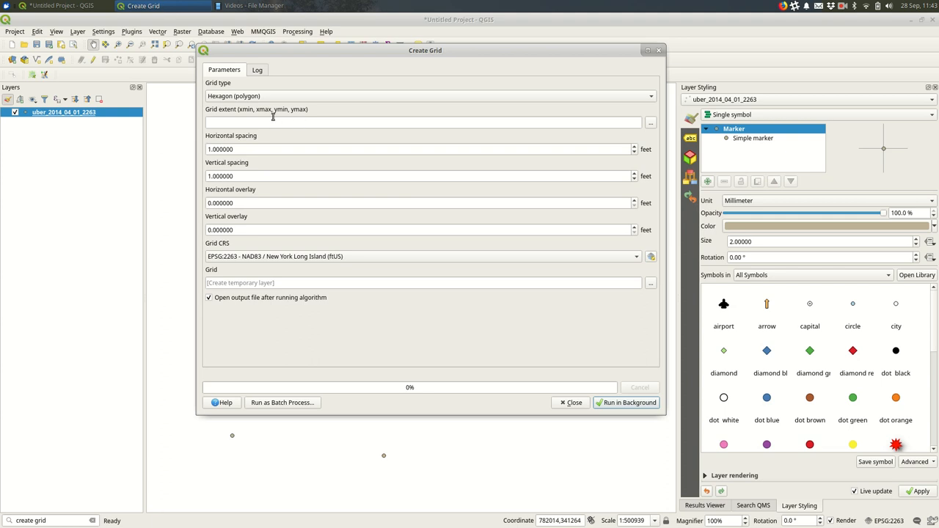
mouse_move(273, 119)
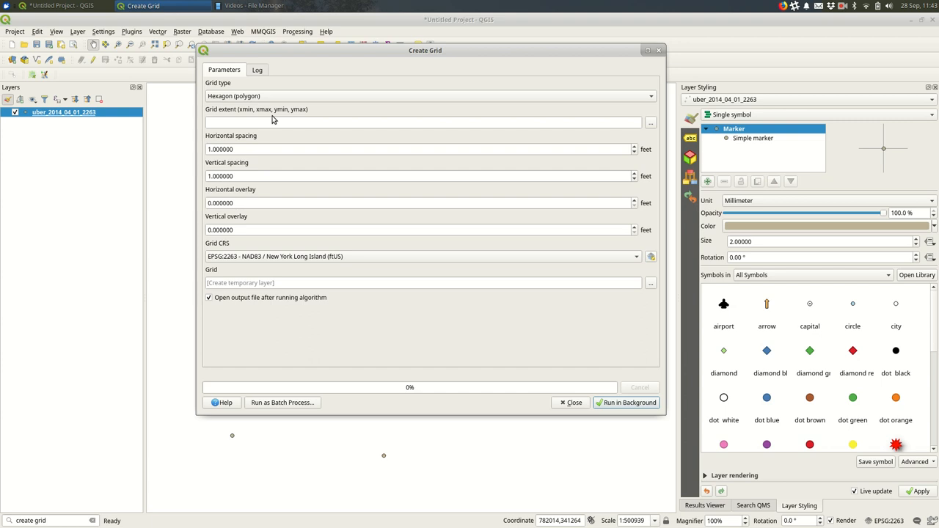
mouse_move(645, 140)
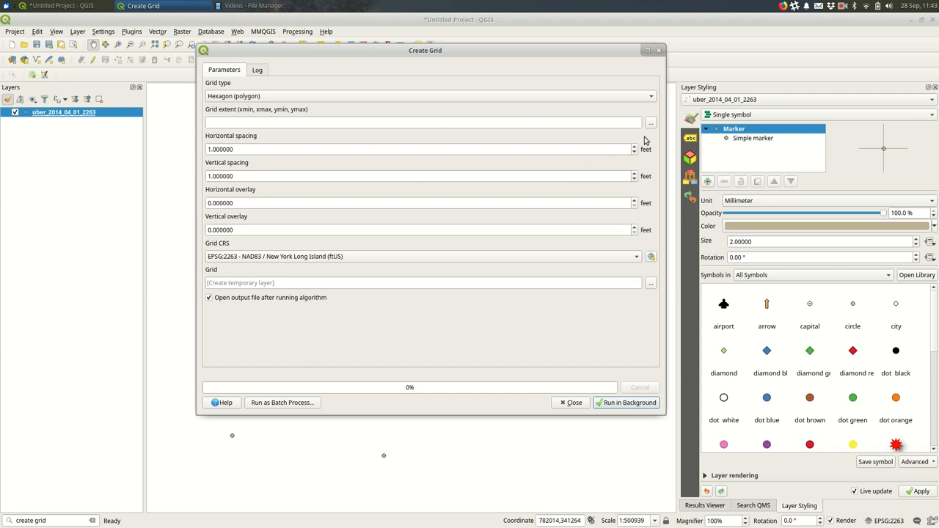
- Take the grid extent from the uber_2014 pickups layer's bounds
left_click(650, 123)
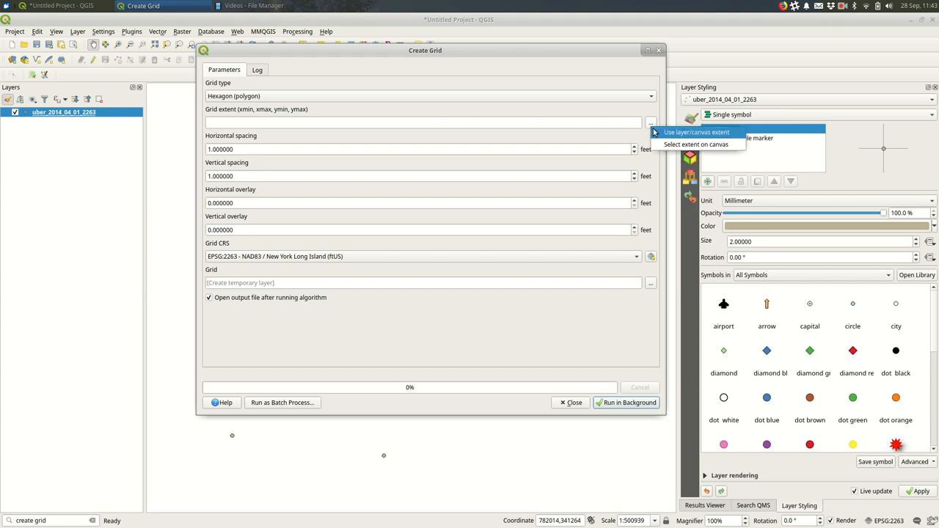
left_click(695, 144)
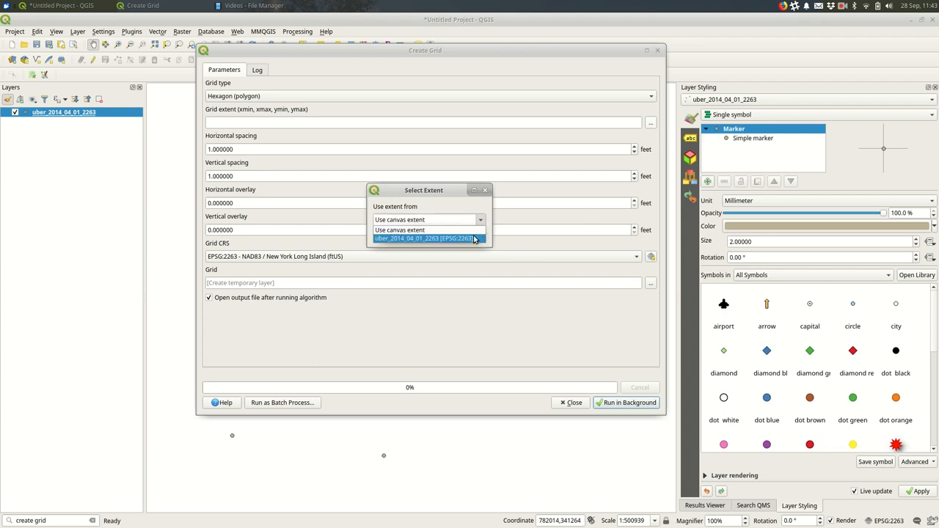
mouse_move(473, 243)
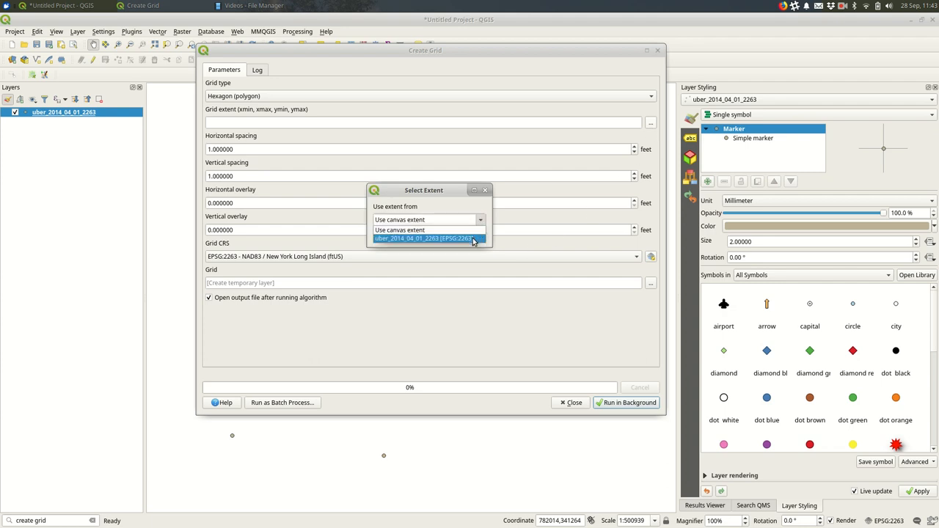
left_click(425, 238)
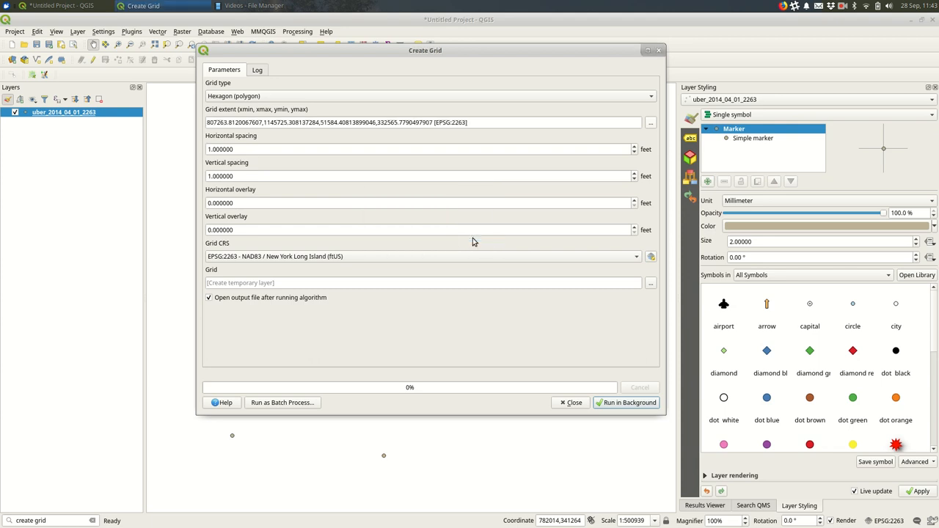
mouse_move(267, 149)
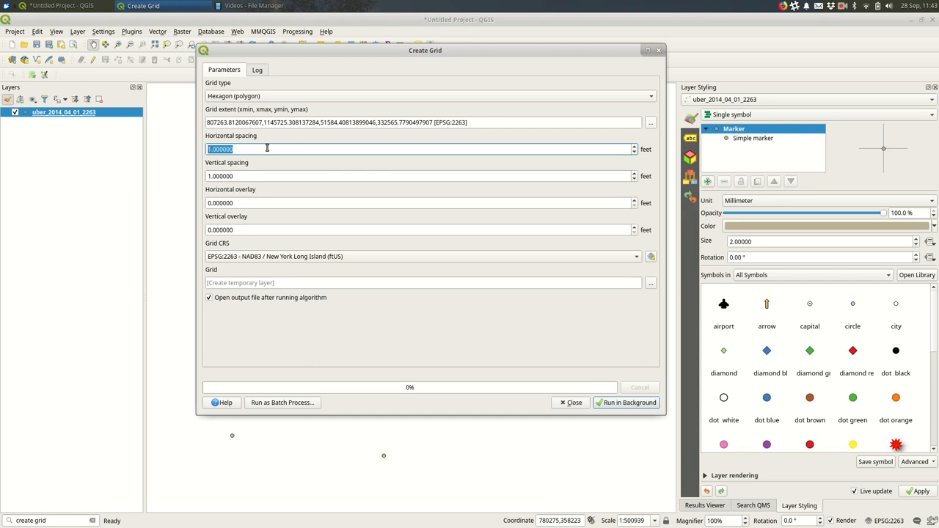
- Set horizontal and vertical spacing to 2000 feet and run the hexagon grid
type("2000")
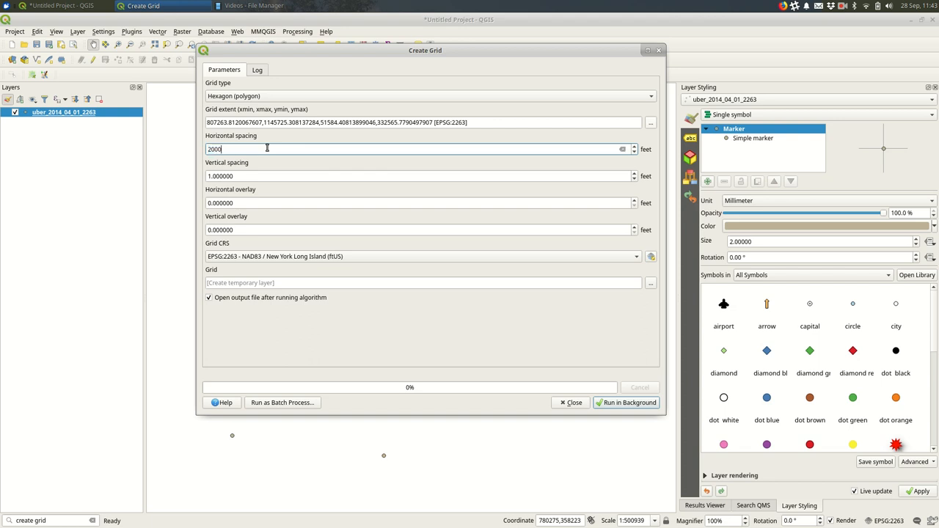
key("Tab")
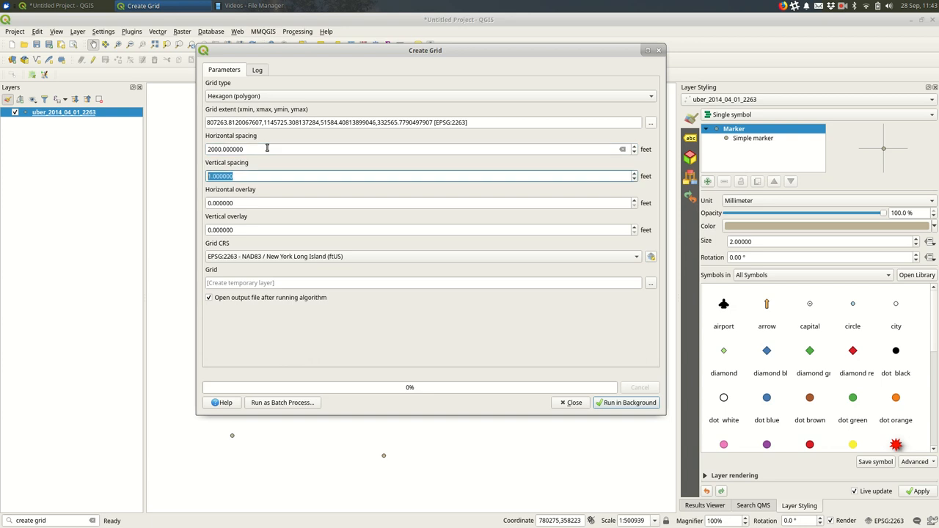
type("2000.000000")
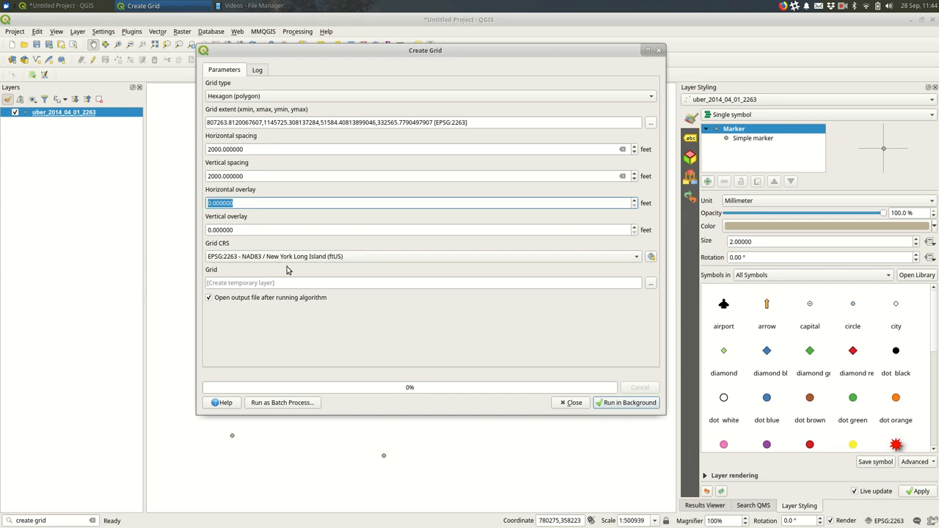
left_click(625, 402)
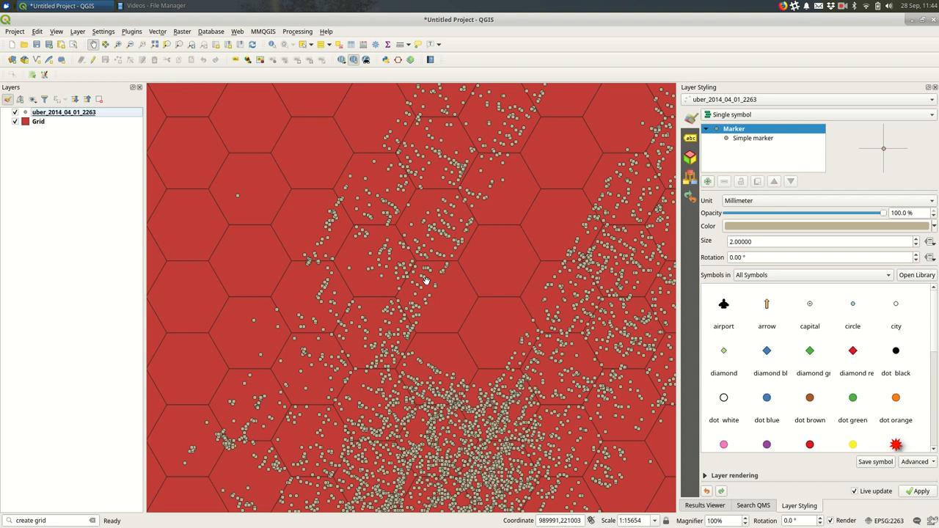
mouse_move(269, 198)
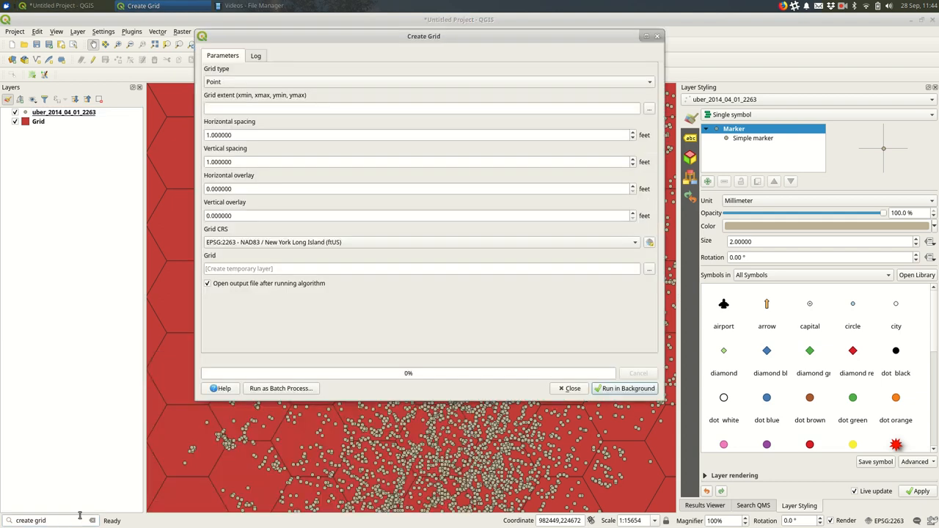
- Set hexagon grid type with extent taken from the Uber pickups layer
left_click(428, 82)
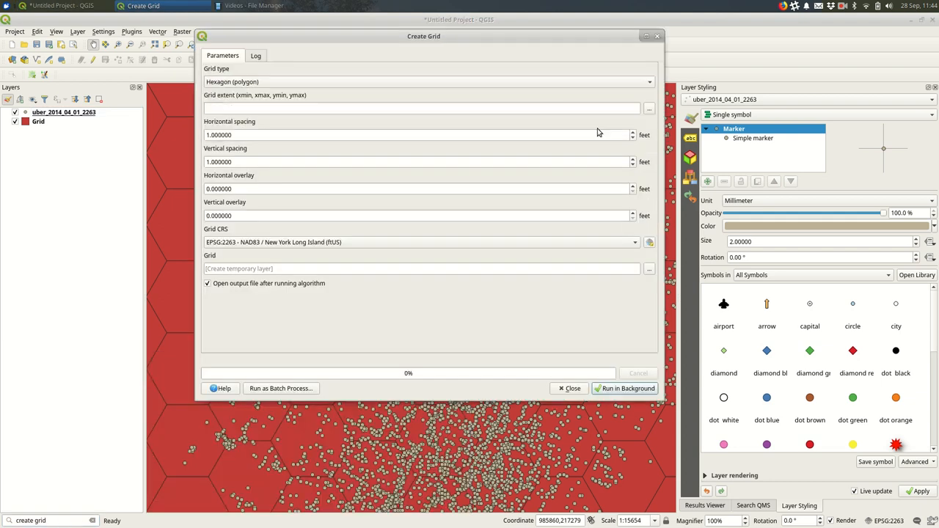
left_click(648, 109)
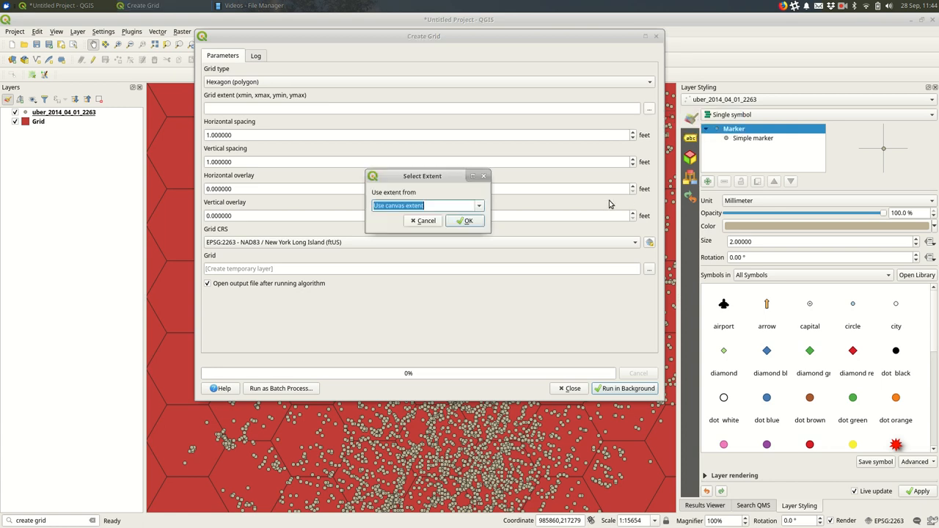
left_click(479, 205)
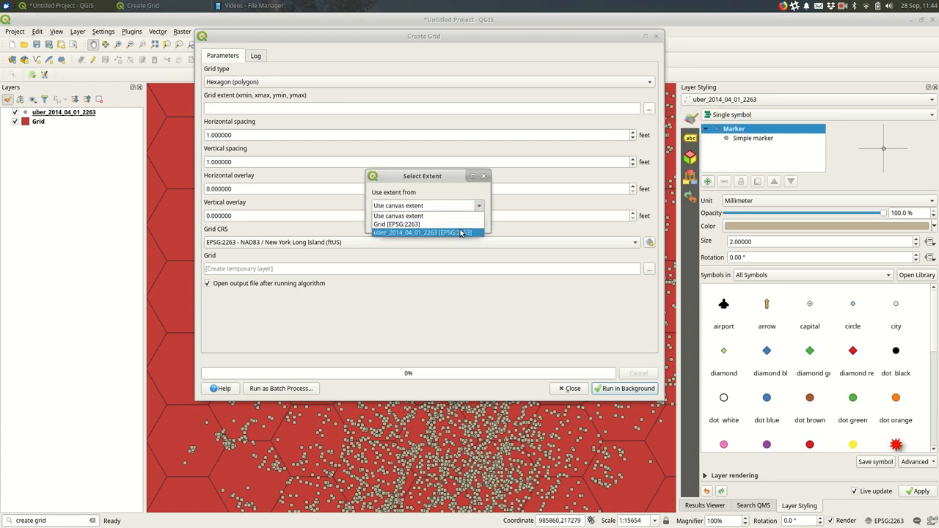
left_click(423, 232)
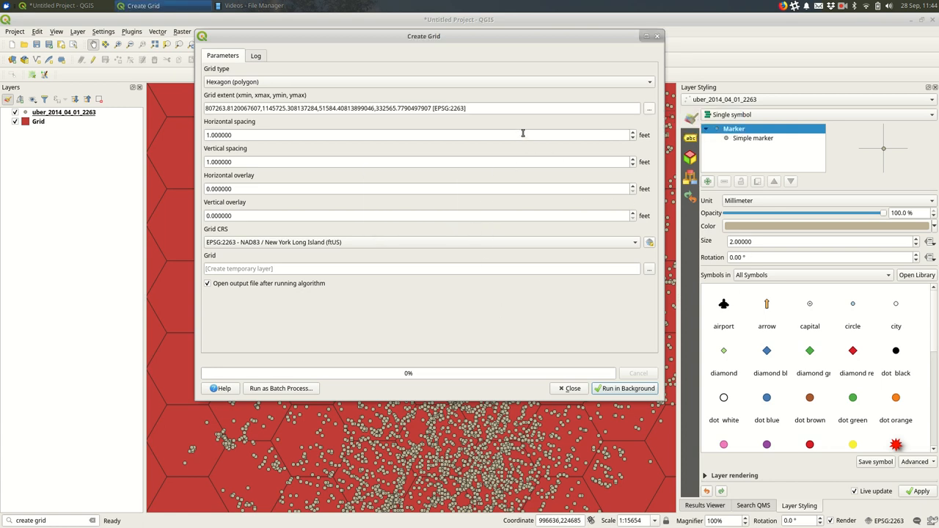
- Enter 750-foot spacing for both directions and run the finer grid
left_click(418, 135)
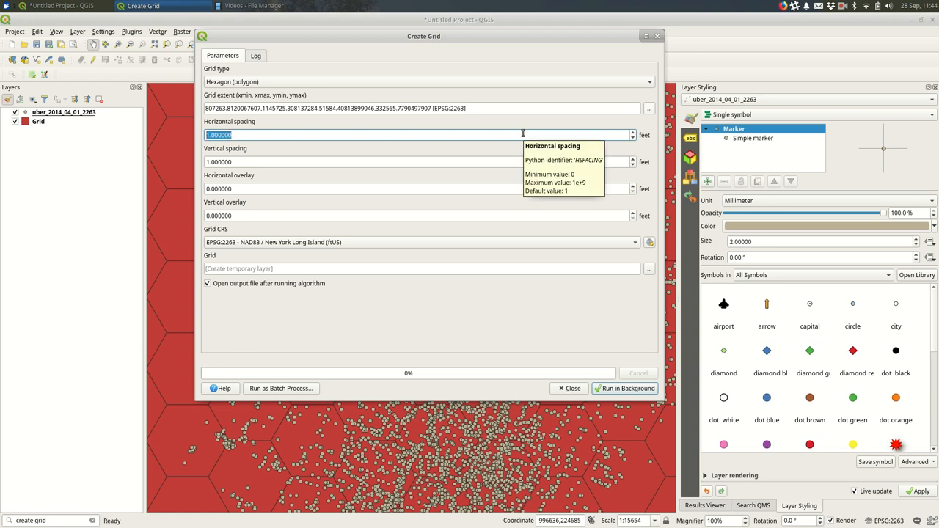
type("7")
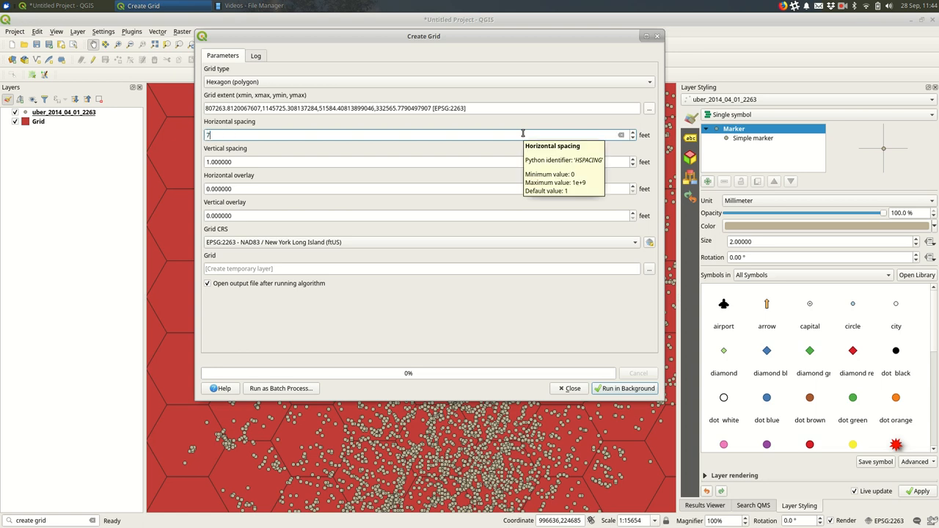
type("57")
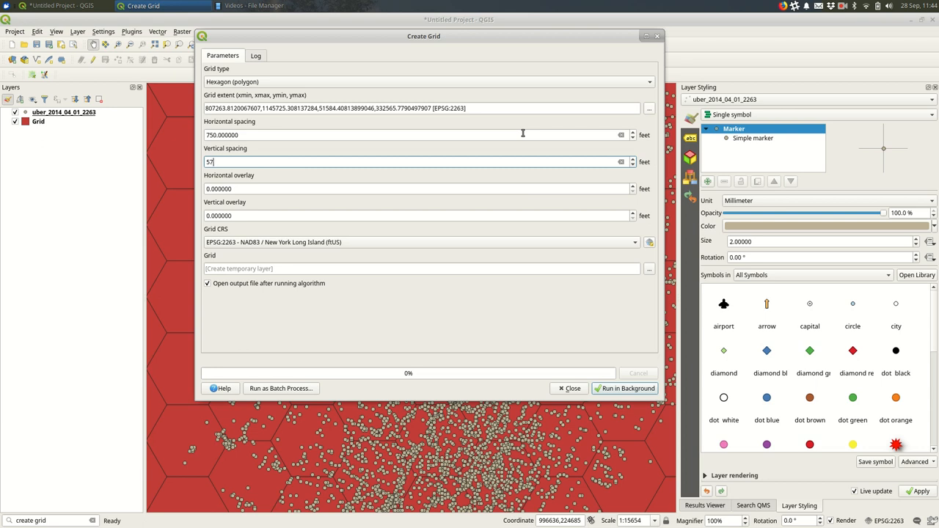
type("50")
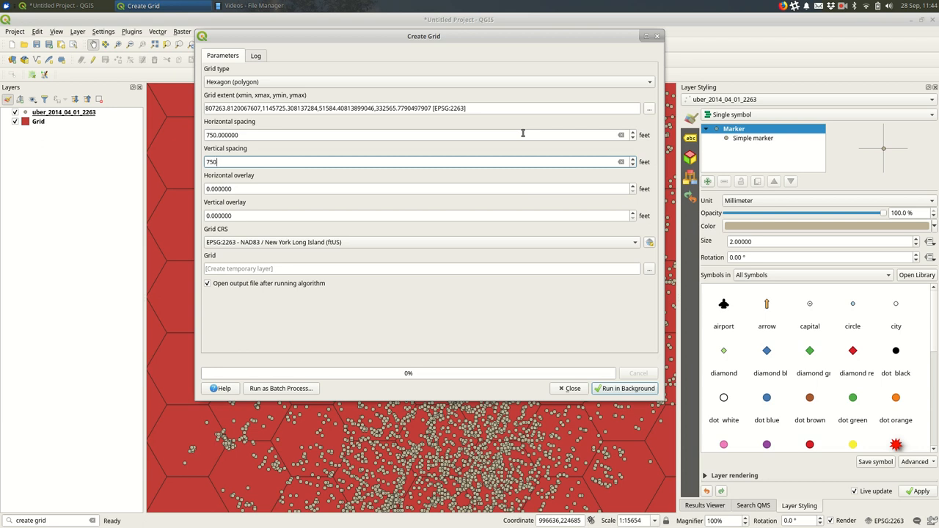
left_click(623, 387)
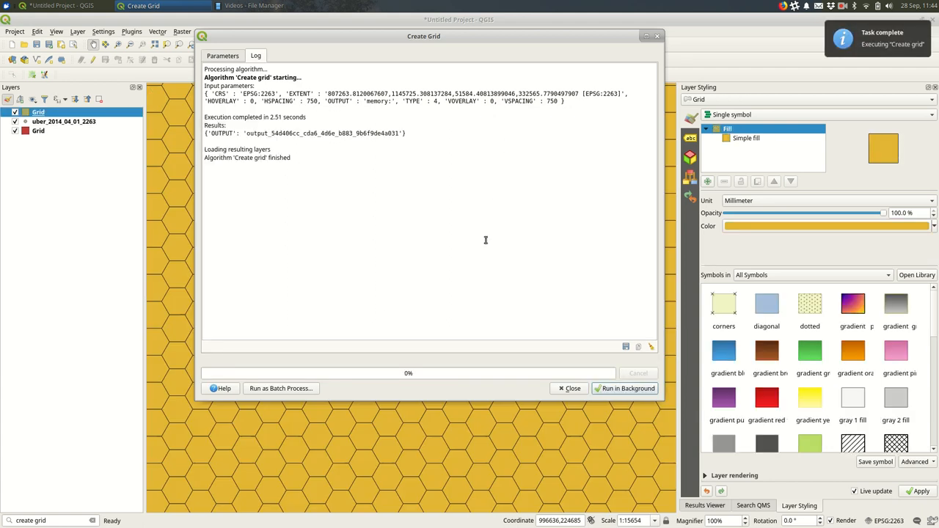
- Move the Uber pickup points layer above the hexagon grid in the Layers panel
left_click(572, 387)
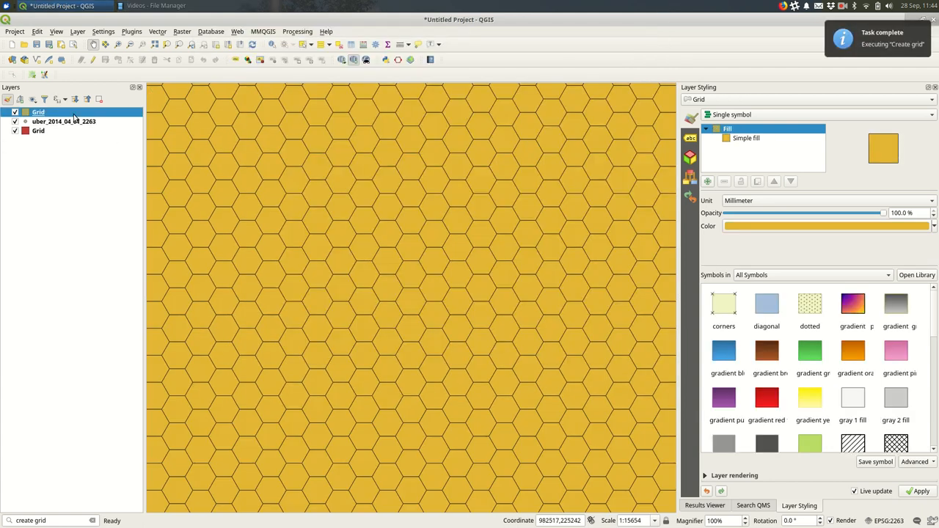
left_click(63, 109)
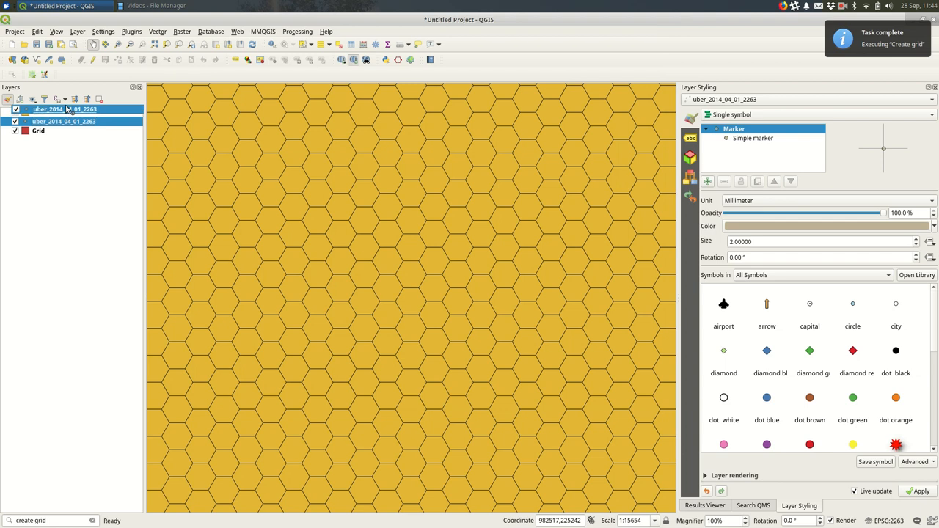
left_click(38, 123)
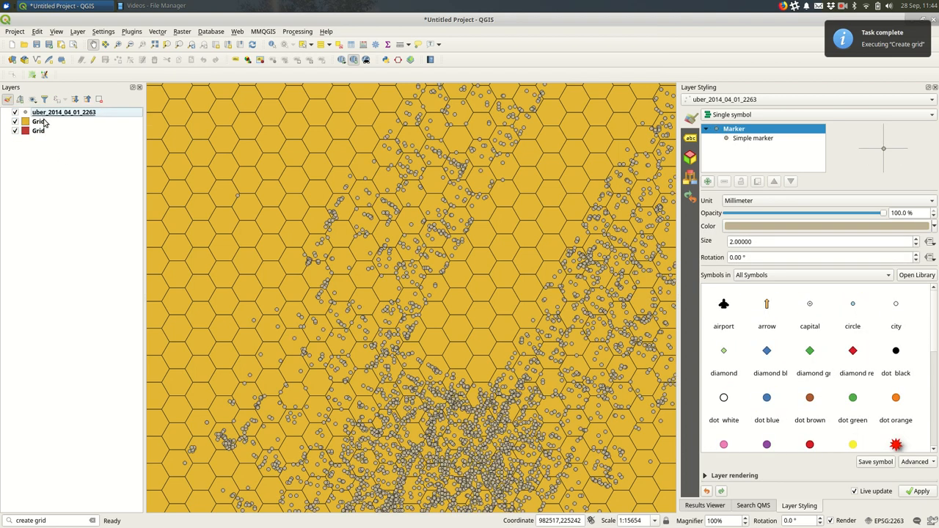
- Lower the grid fill opacity to about 74% and remove the duplicate Grid layer
left_click(38, 121)
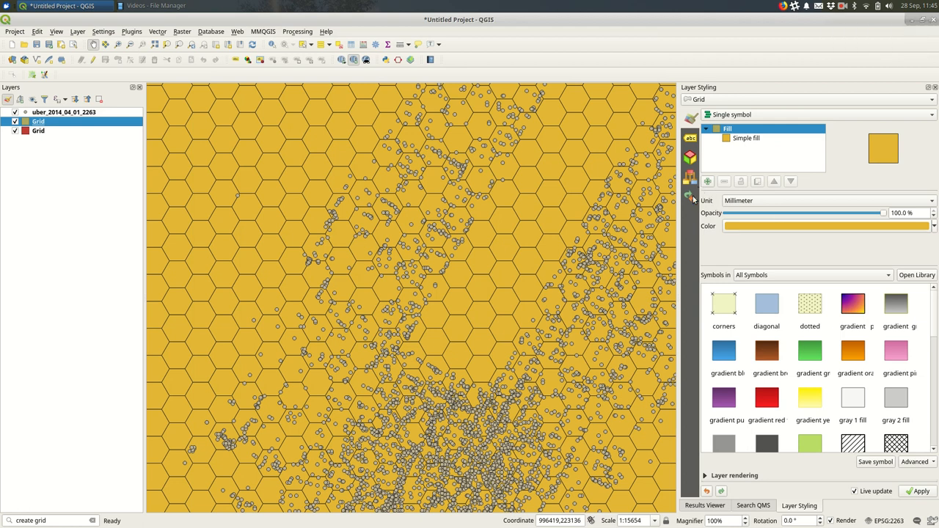
left_click_drag(883, 213, 878, 213)
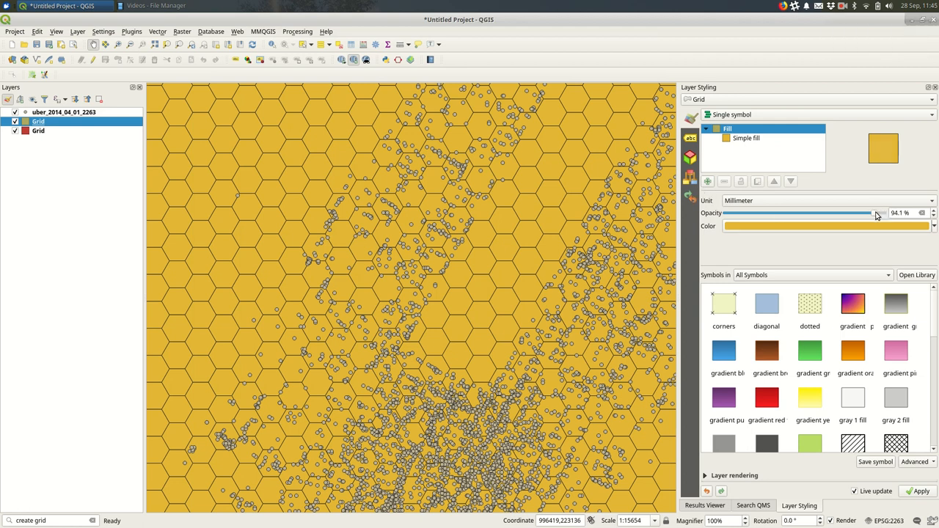
left_click_drag(878, 212, 815, 213)
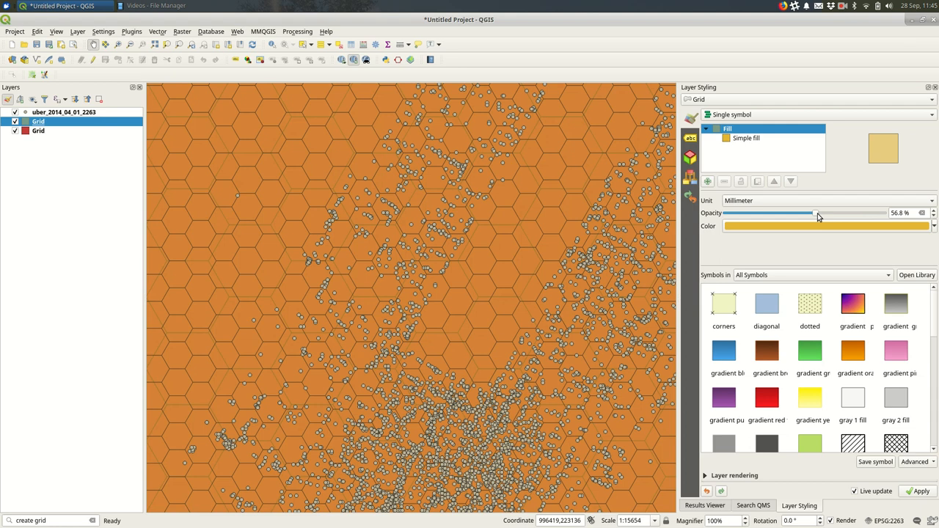
left_click_drag(814, 213, 848, 213)
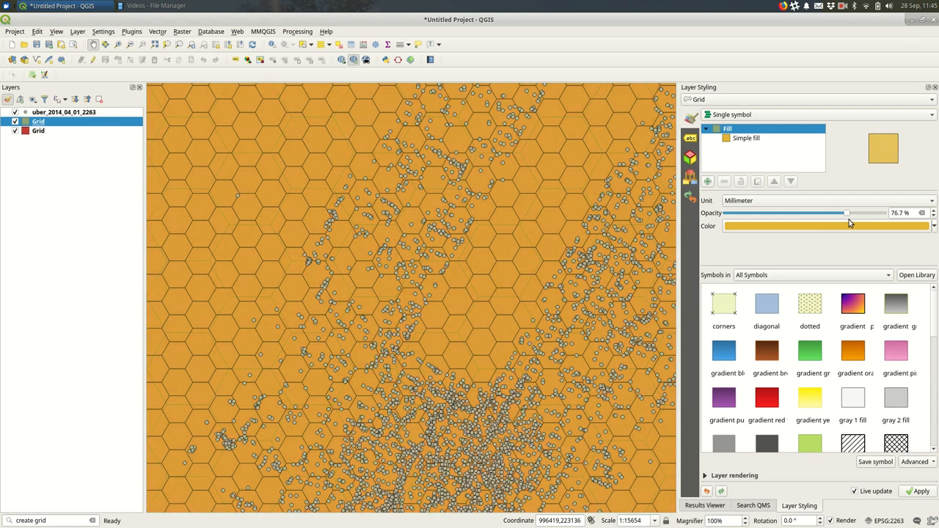
left_click_drag(848, 212, 842, 213)
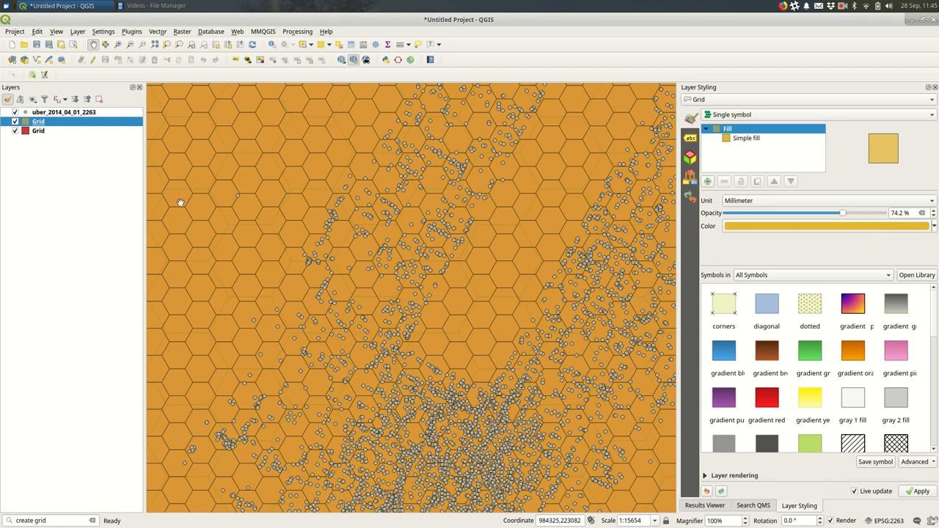
left_click(38, 131)
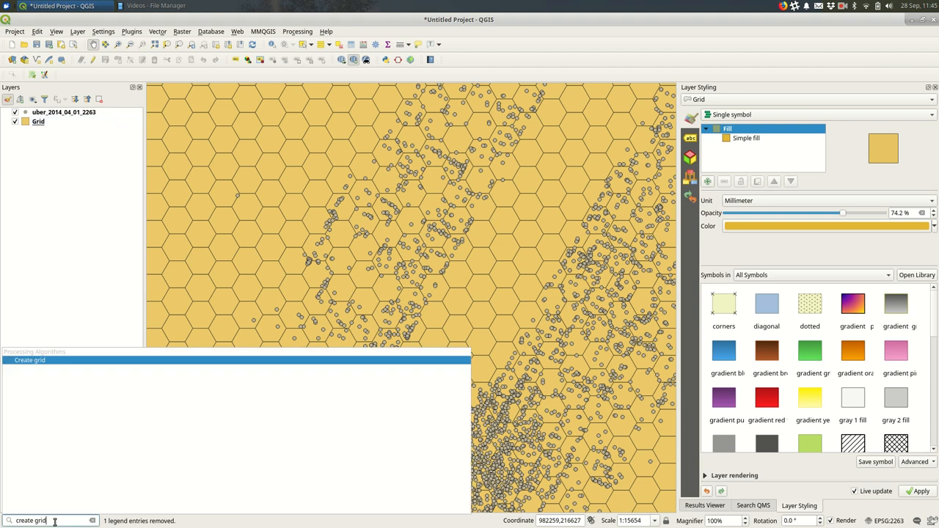
- Find Count Points in Polygon and set it up with the Grid and uber layers
triple_click(32, 521)
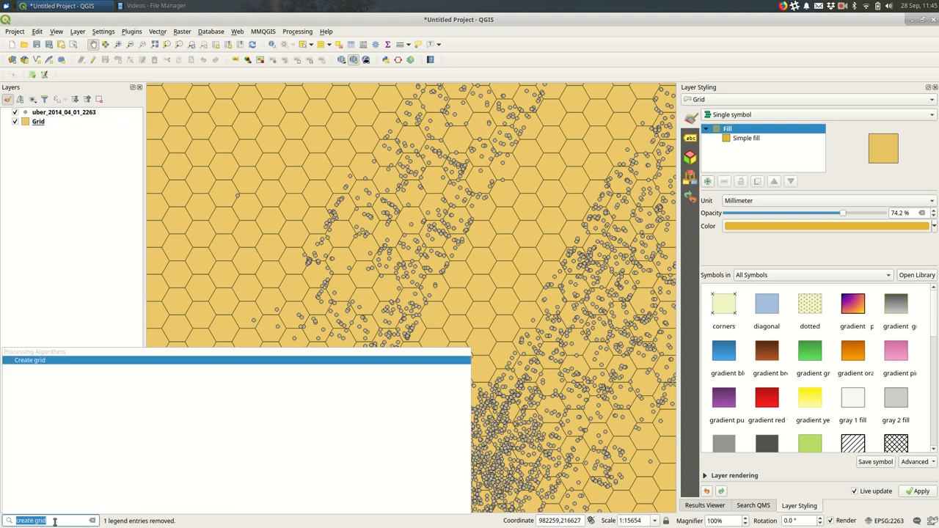
type("count")
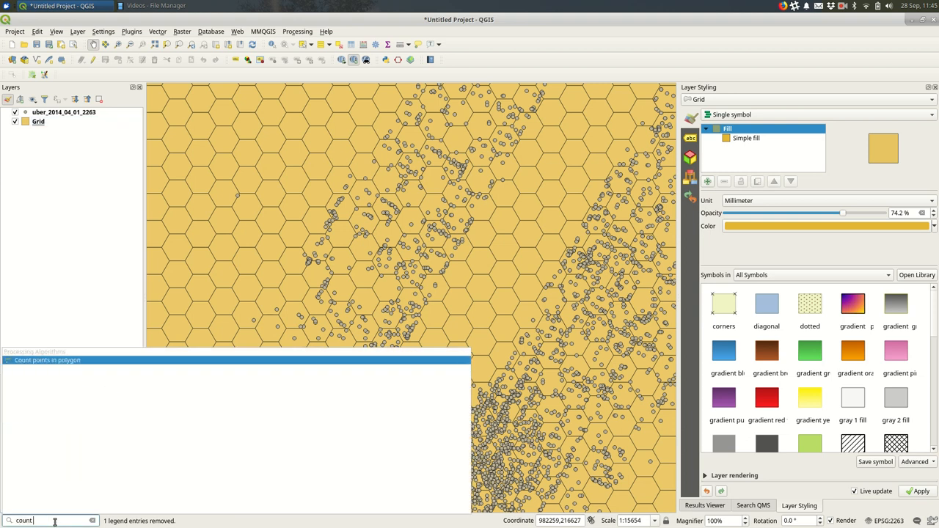
double_click(47, 360)
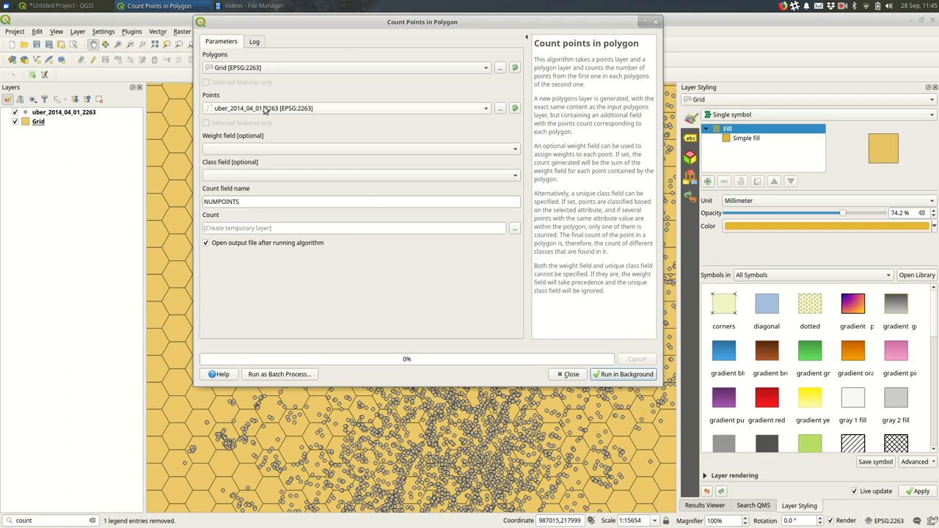
left_click(345, 68)
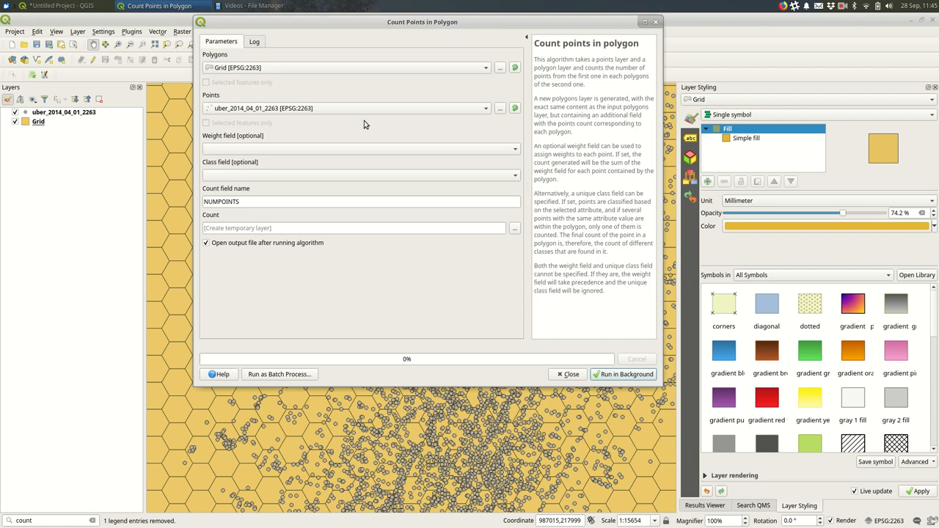
mouse_move(314, 160)
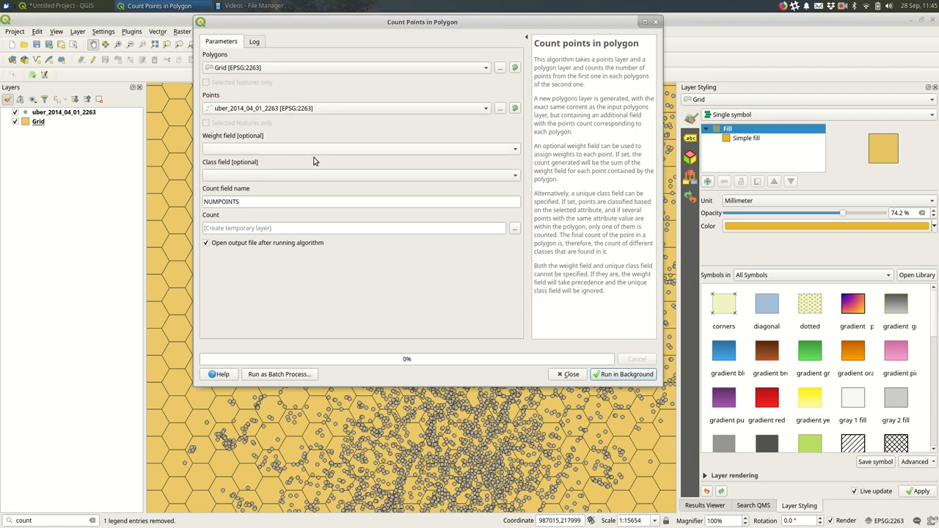
- Run the point count to produce the Count layer and bring up its options
left_click(622, 374)
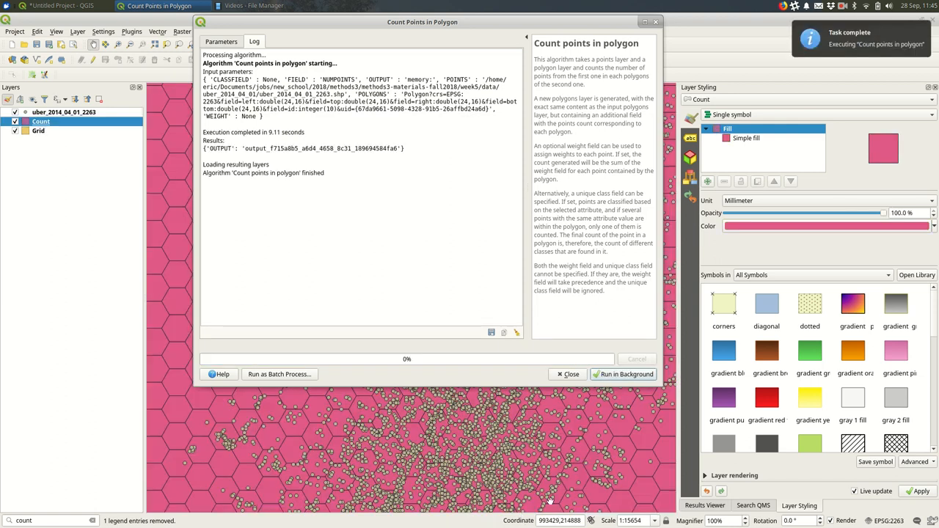
left_click(571, 374)
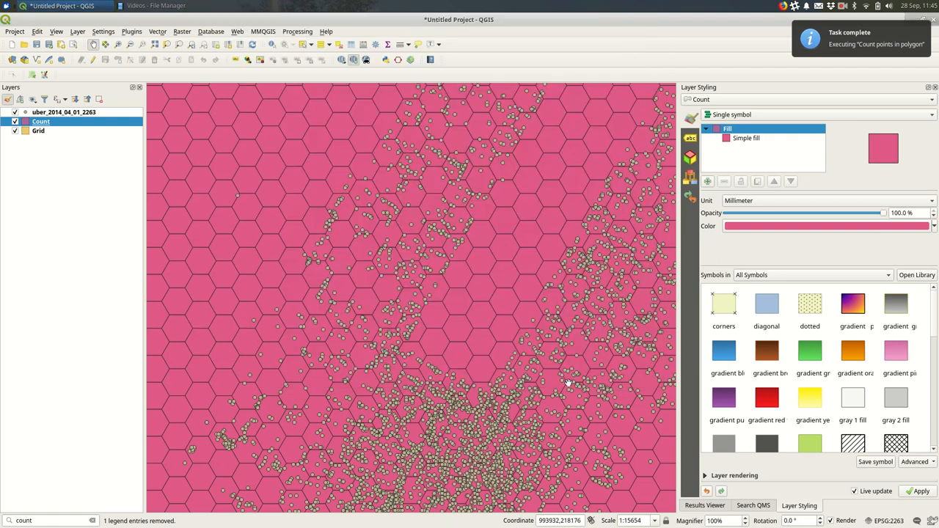
right_click(41, 120)
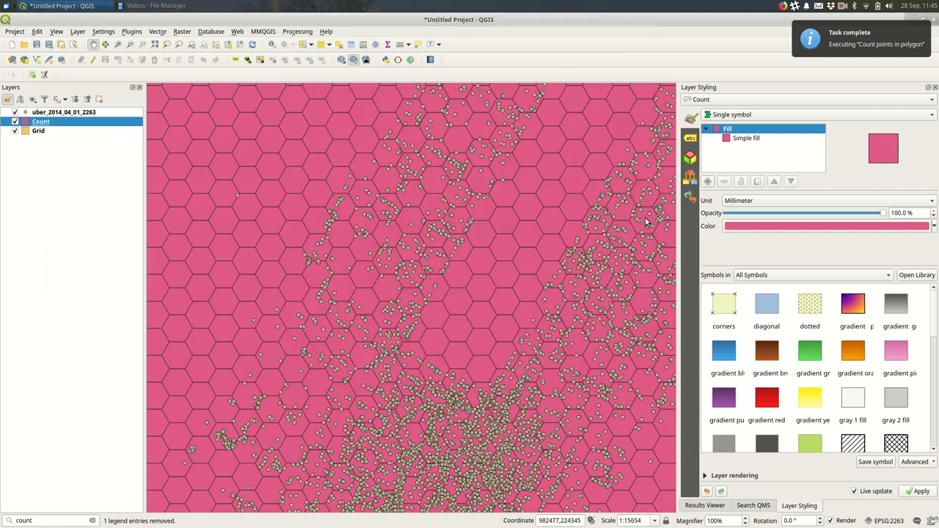
mouse_move(299, 170)
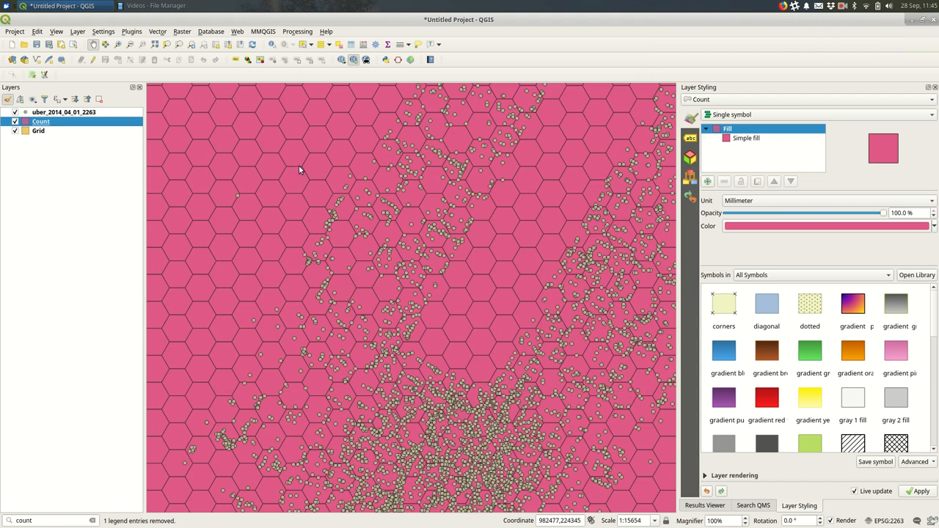
right_click(41, 120)
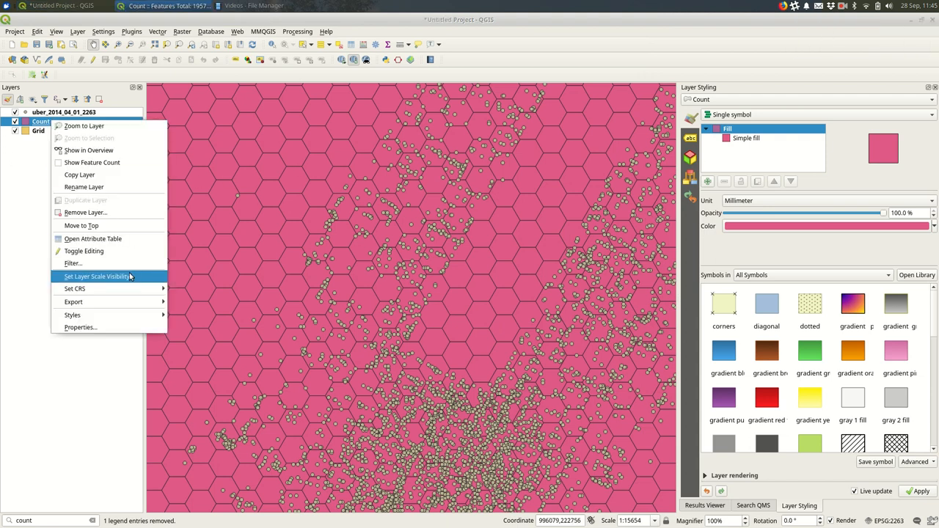
left_click(440, 325)
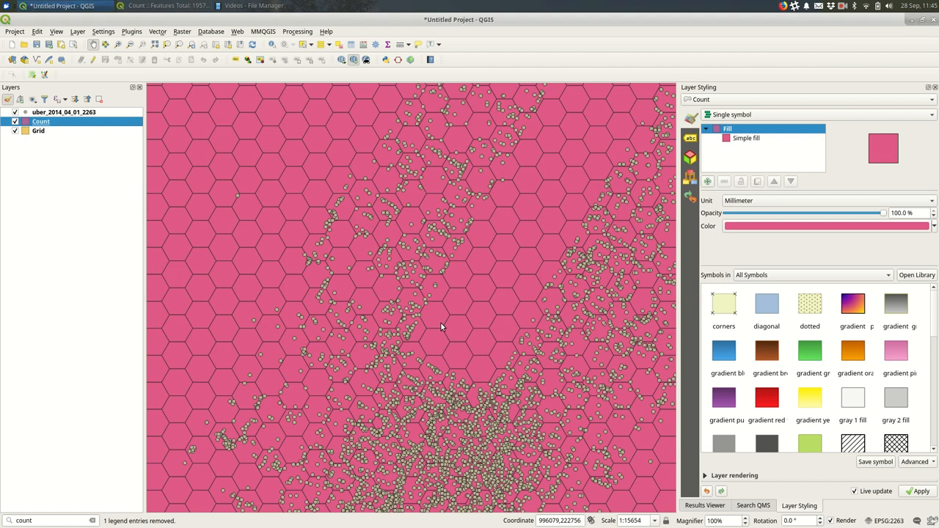
mouse_move(484, 297)
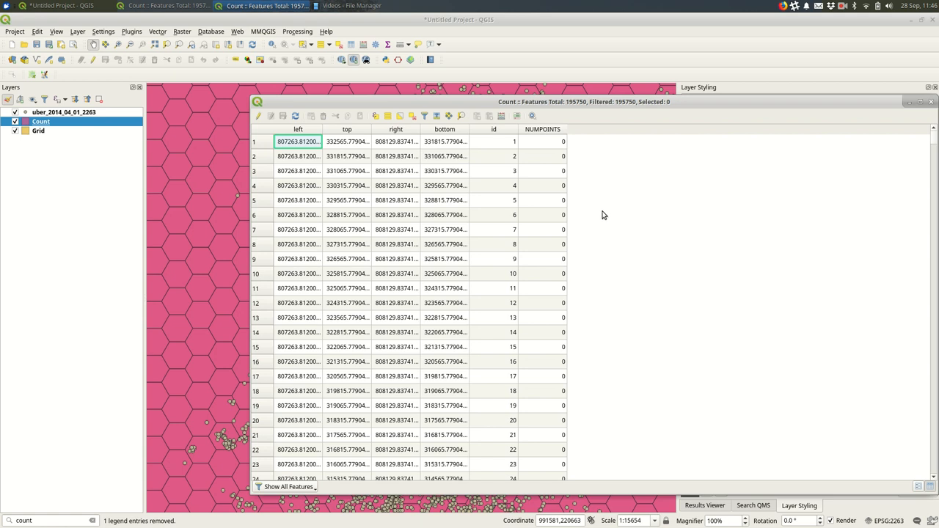
mouse_move(600, 191)
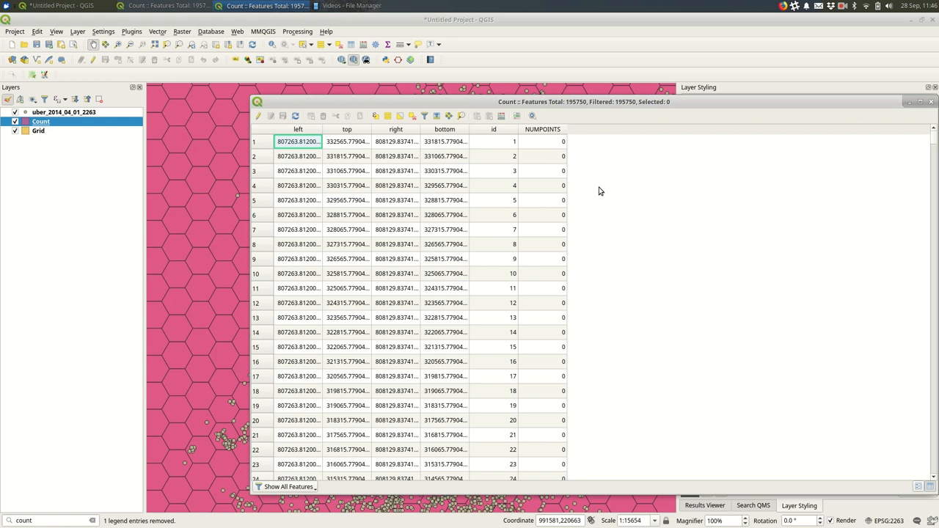
mouse_move(490, 154)
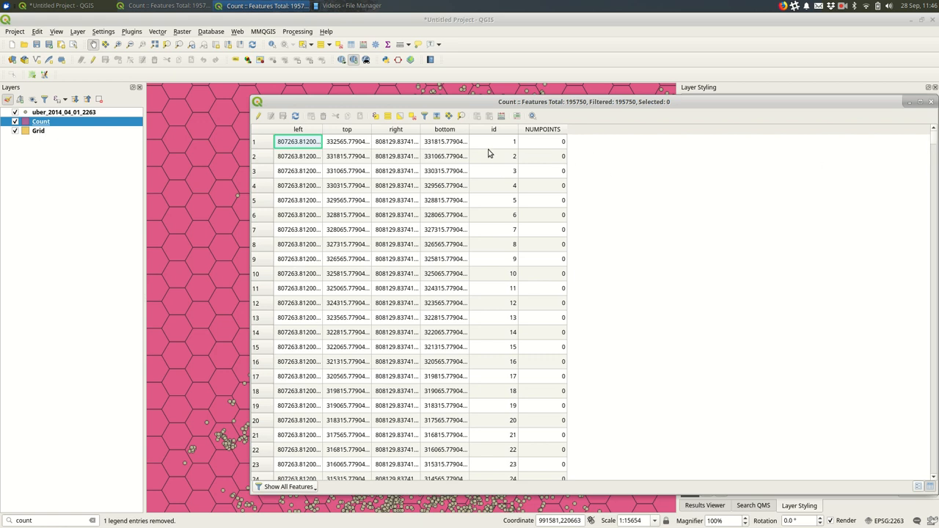
mouse_move(613, 235)
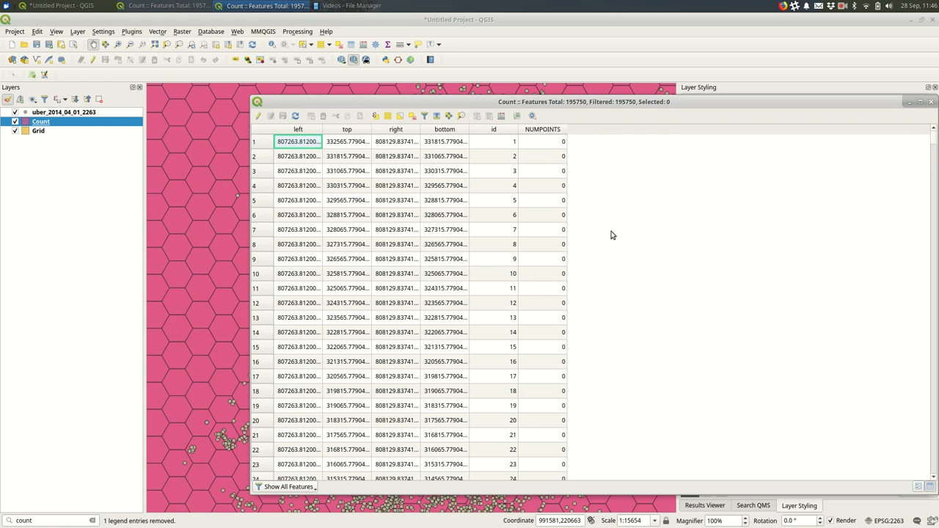
left_click(543, 129)
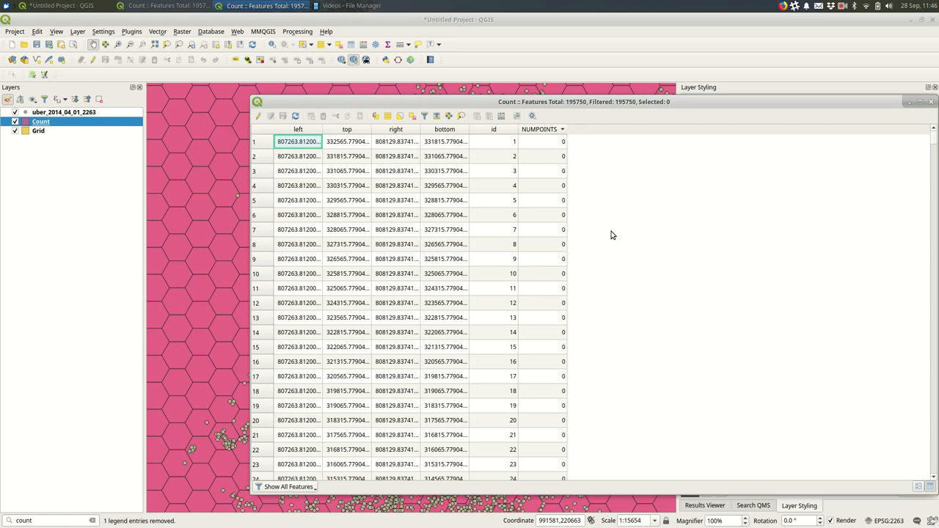
mouse_move(831, 464)
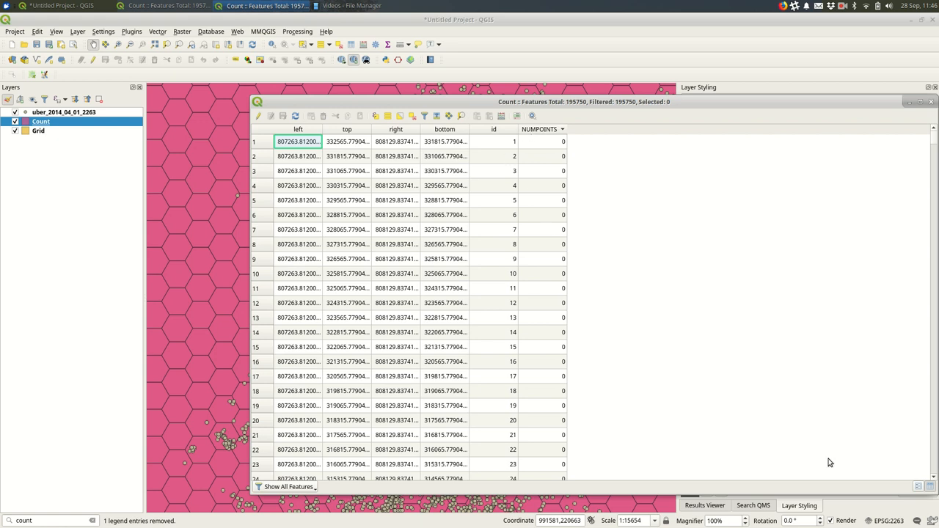
left_click(540, 129)
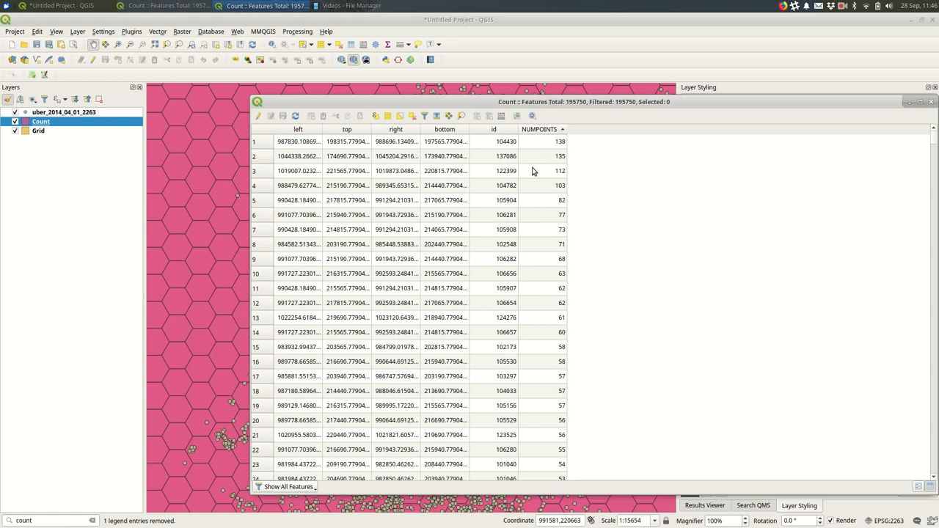
scroll("down", 3)
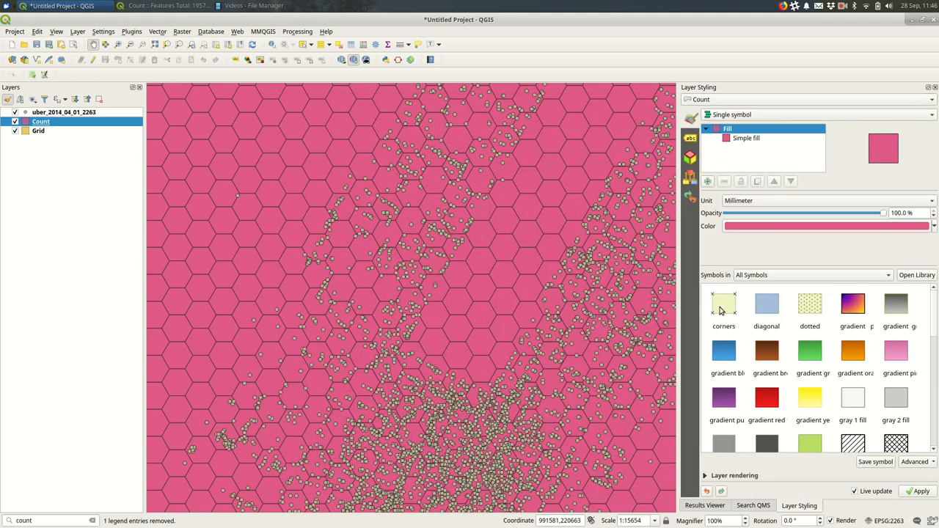
- Graduate the Count layer by NUMPOINTS into five classes and hide the pickup points layer
left_click(839, 106)
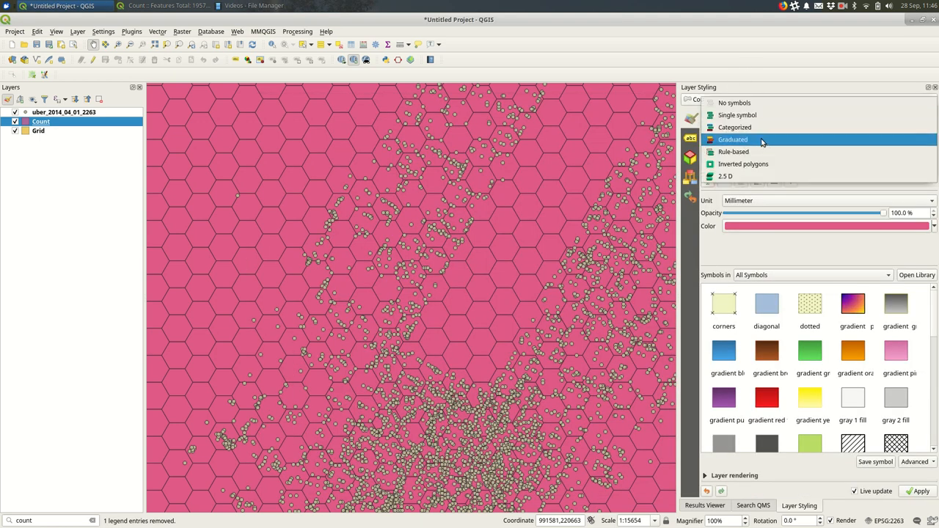
left_click(734, 140)
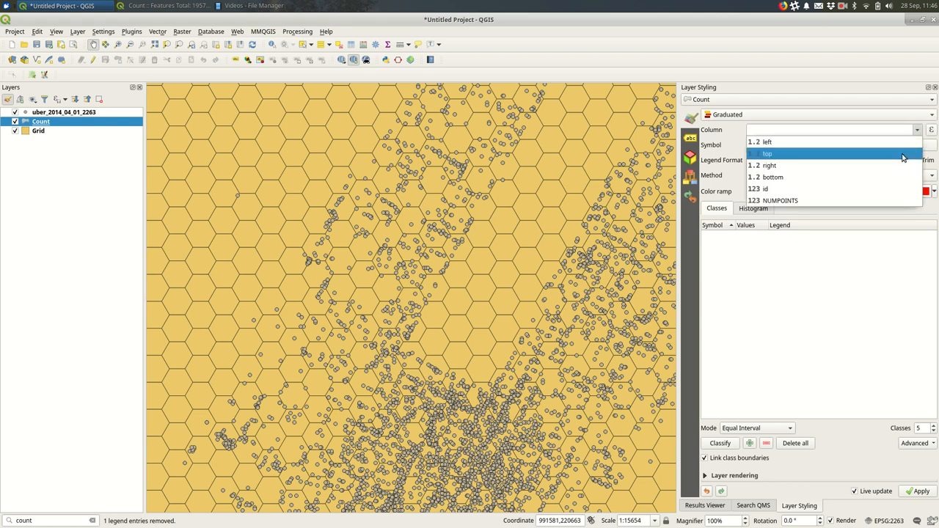
left_click(780, 200)
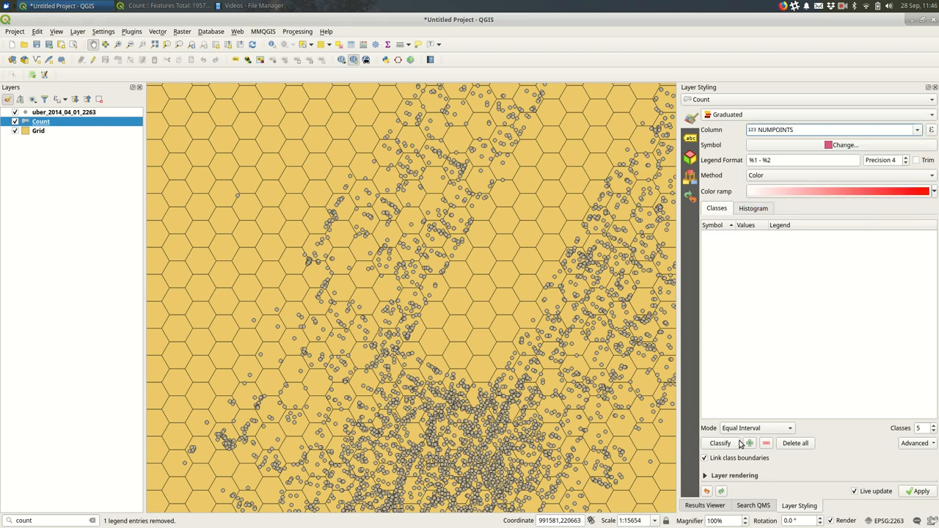
left_click(719, 443)
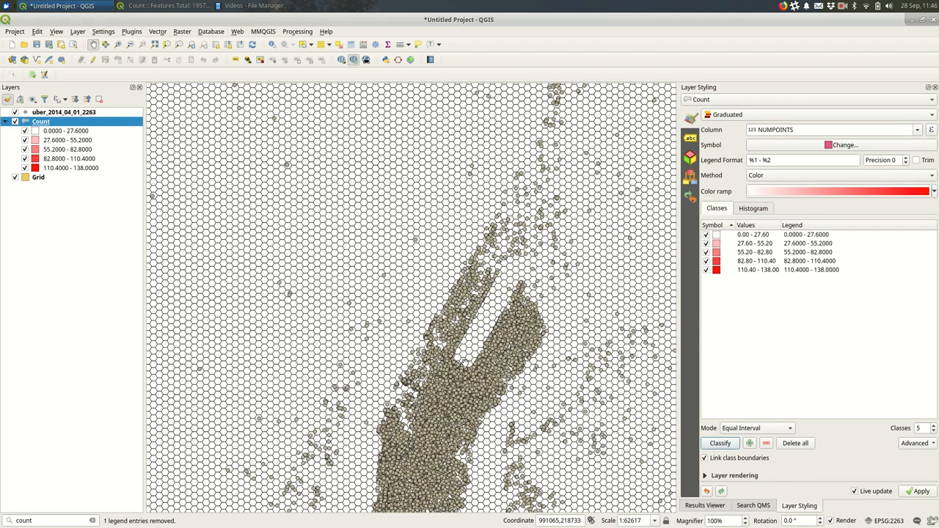
left_click(14, 112)
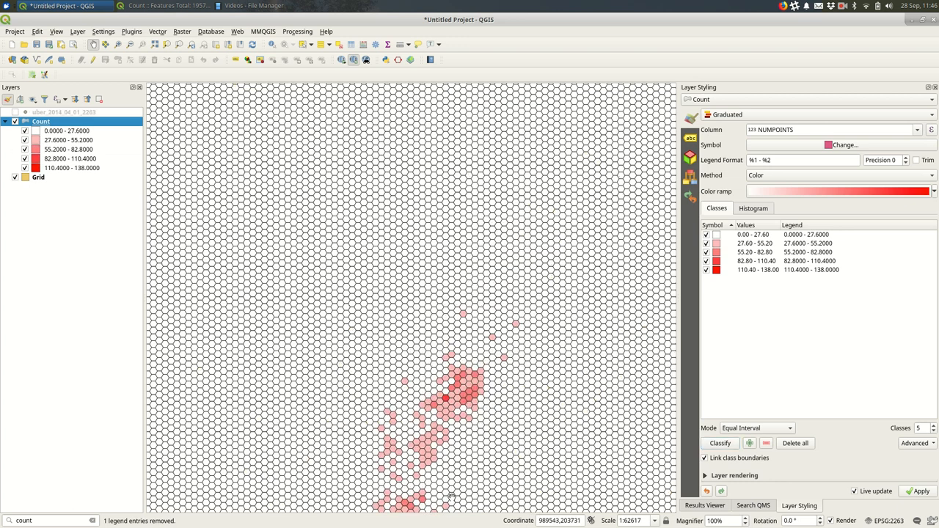
scroll("down", 3)
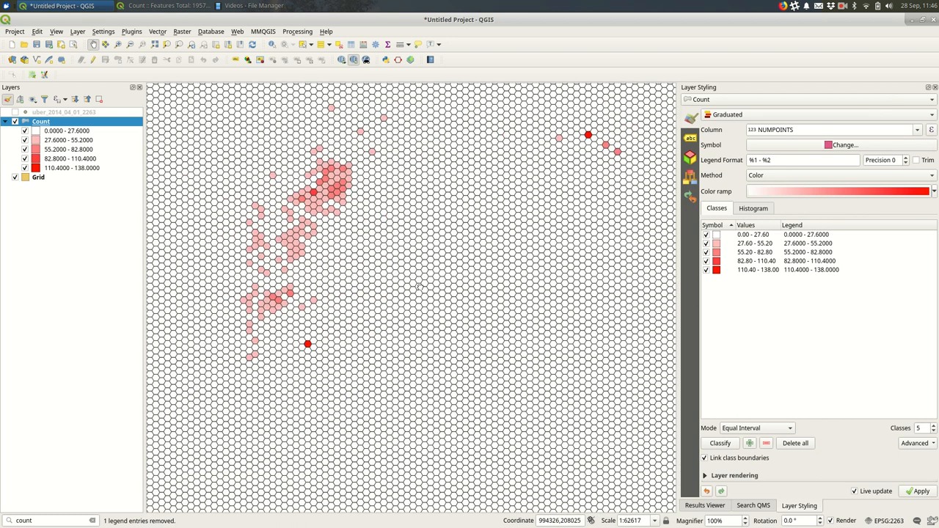
- Try Pretty Breaks, then choose Natural Breaks (Jenks) as the classification mode
left_click(756, 428)
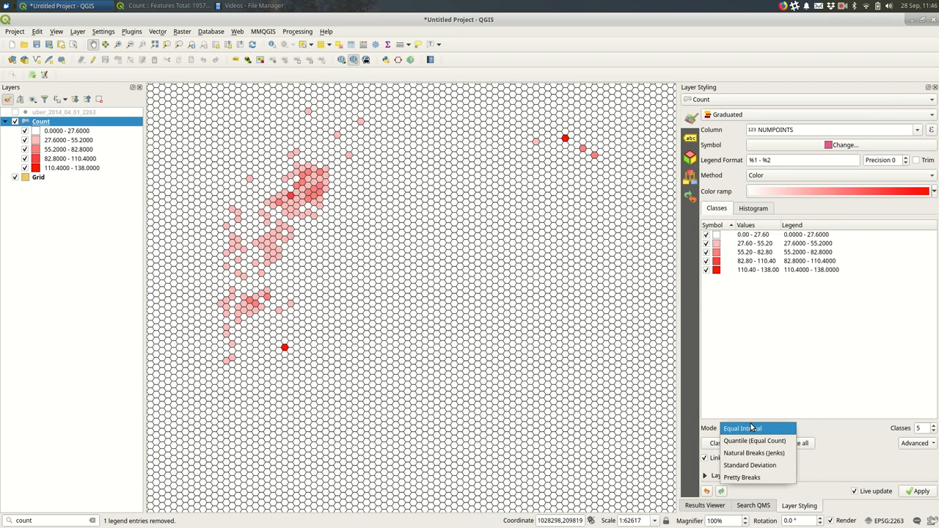
mouse_move(743, 477)
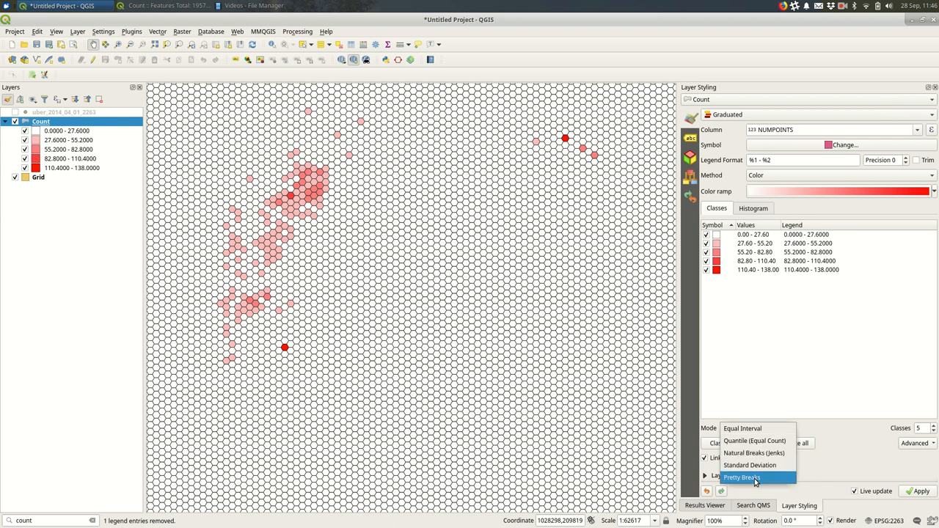
left_click(742, 476)
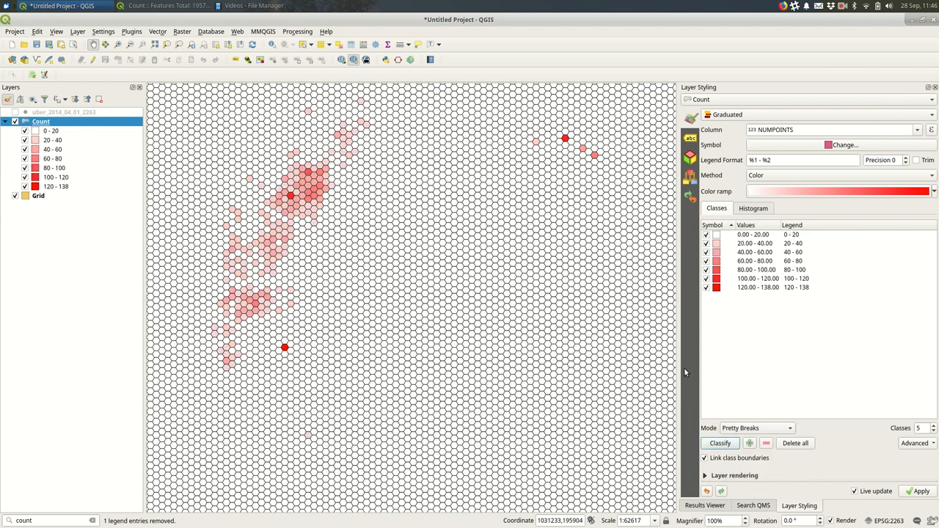
left_click(756, 428)
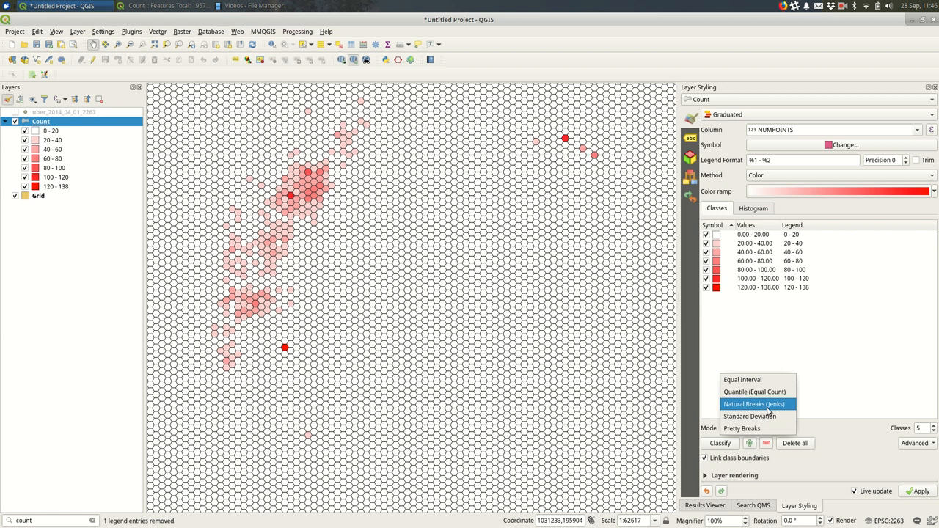
left_click(754, 405)
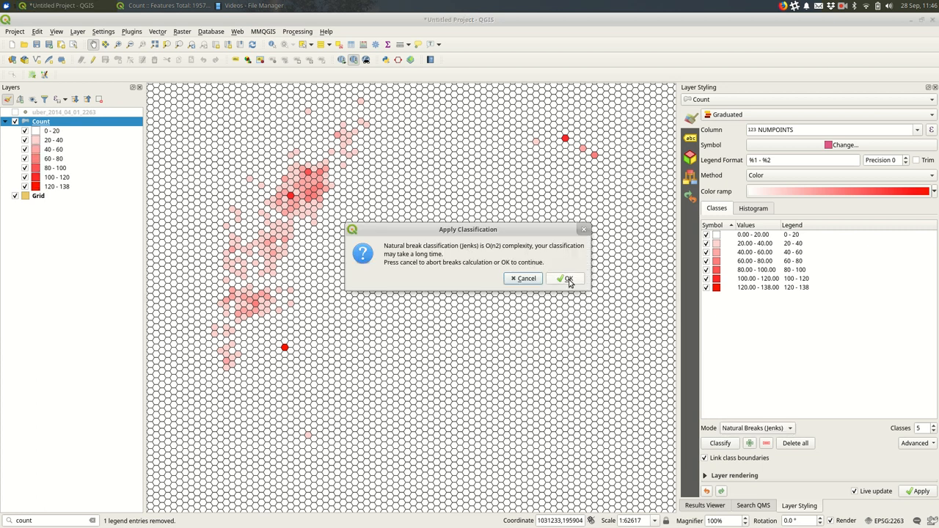
- Accept the warning and reclassify into natural-breaks classes 0–4, 4–14, 14–33, 33–68, 68–138
left_click(565, 279)
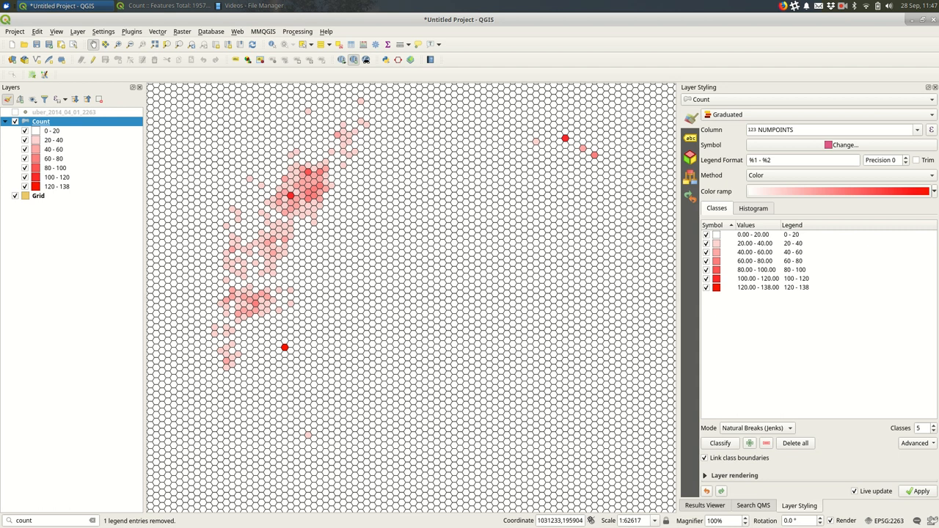
left_click(719, 443)
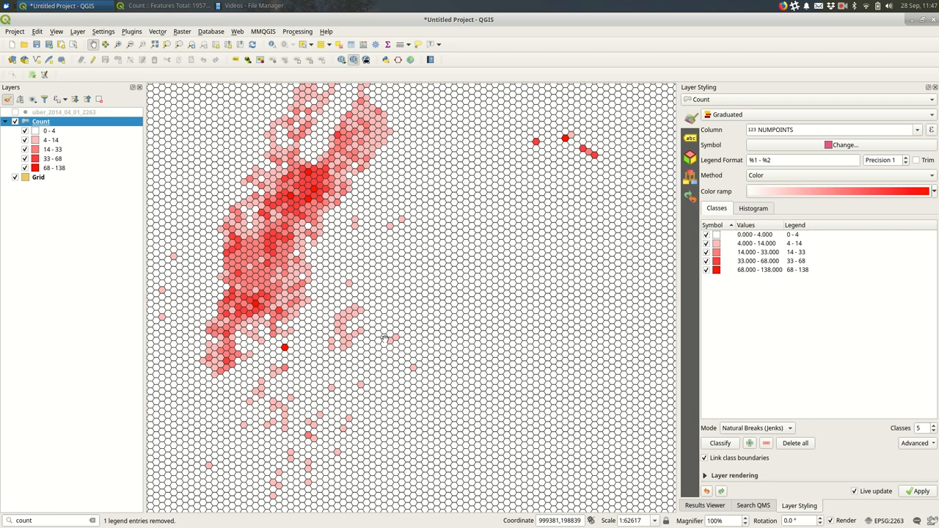
scroll("down", 3)
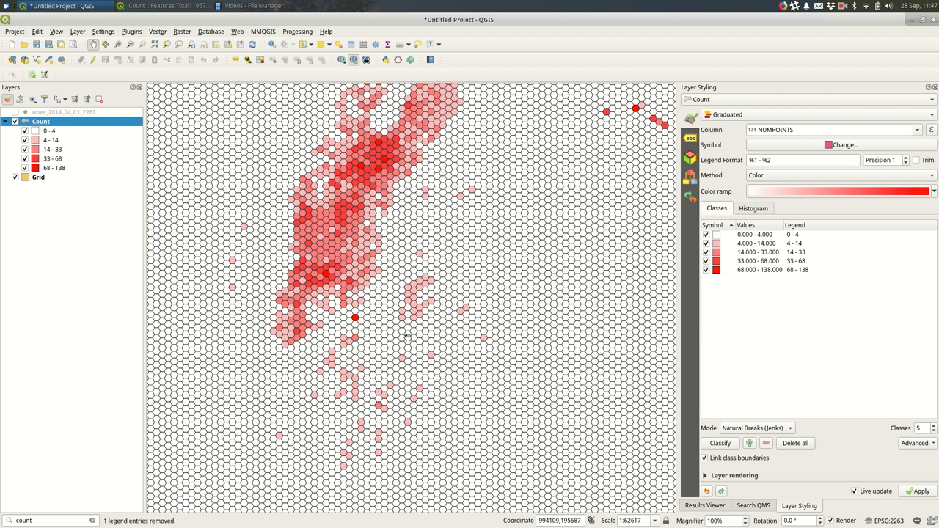
scroll("down", 3)
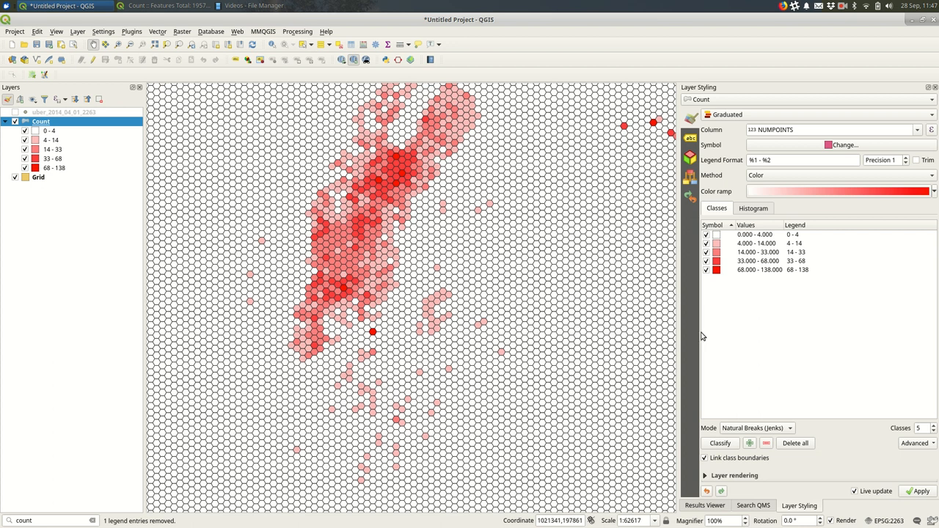
mouse_move(766, 348)
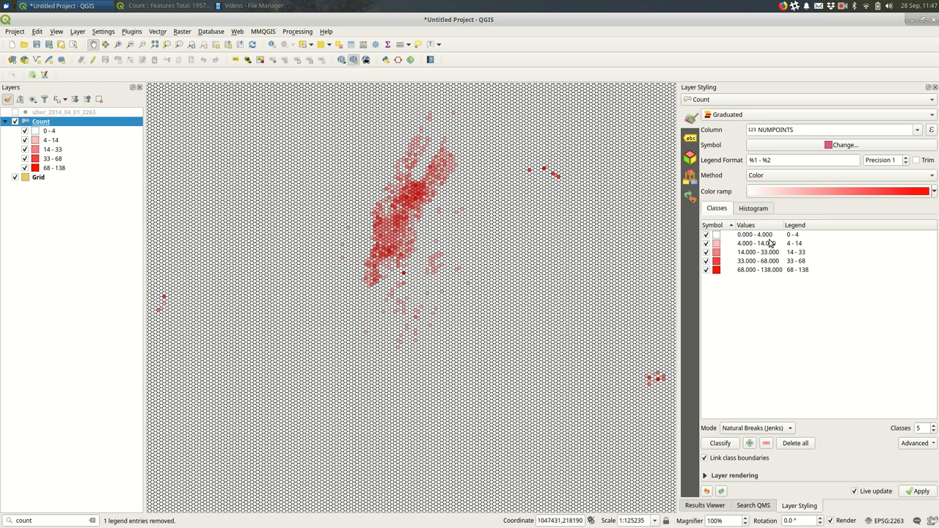
- Edit the lowest class bounds so 0–4 no longer includes zero counts
left_click(754, 235)
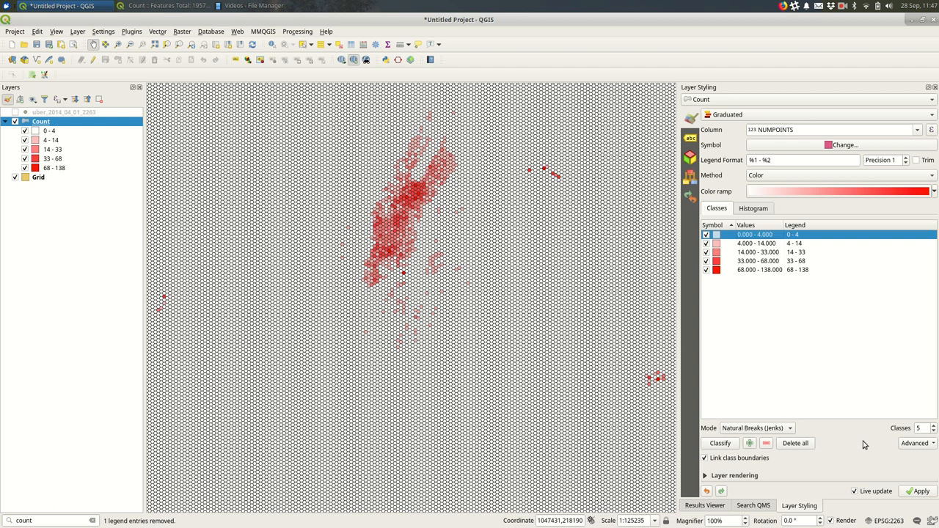
mouse_move(760, 434)
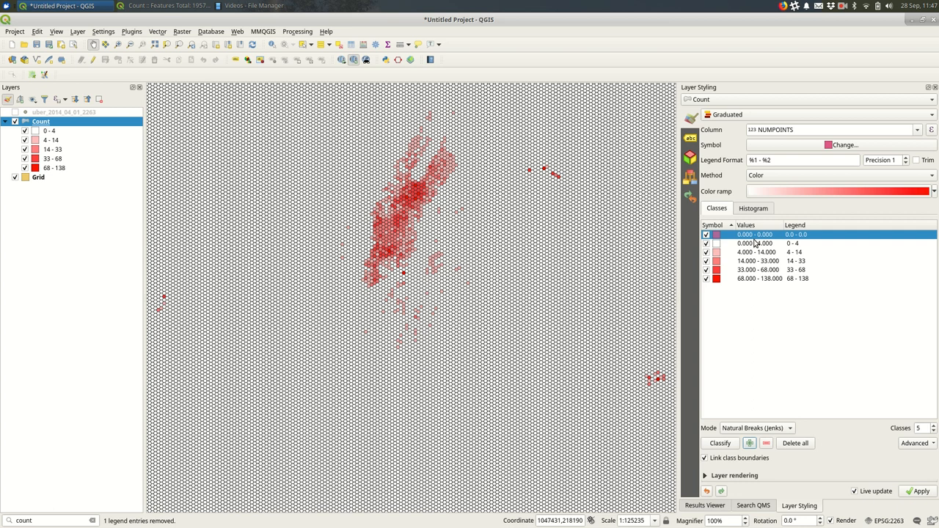
mouse_move(754, 243)
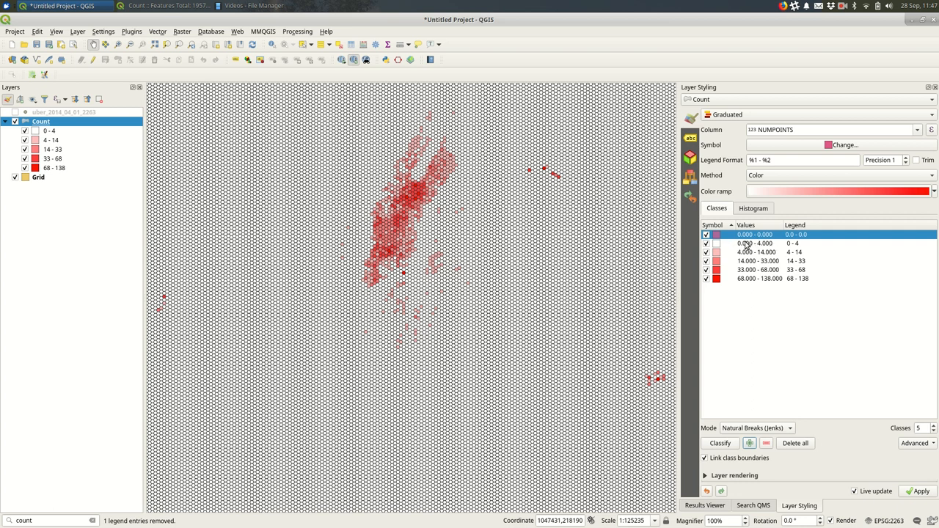
double_click(755, 244)
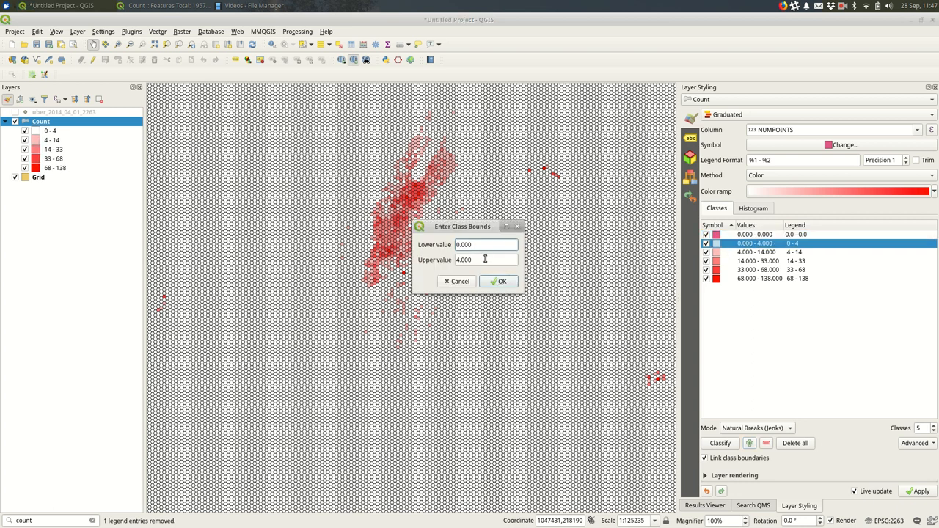
left_click(501, 282)
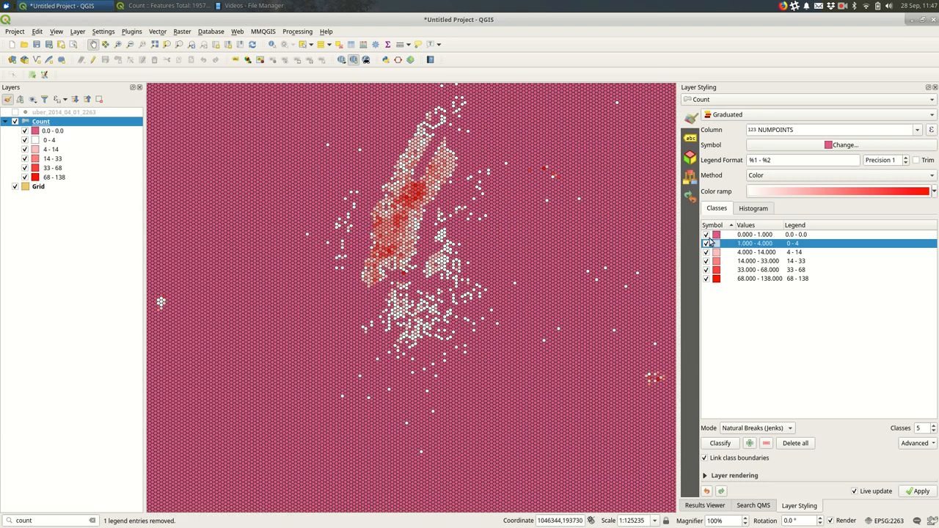
- Set the new class to zero only so empty hexagons can be switched off
double_click(754, 235)
type("0.000")
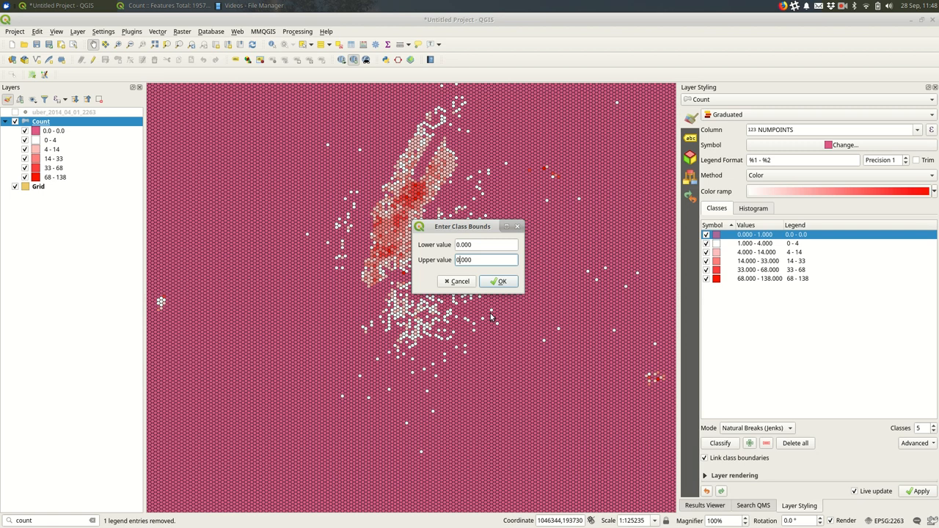
left_click(499, 281)
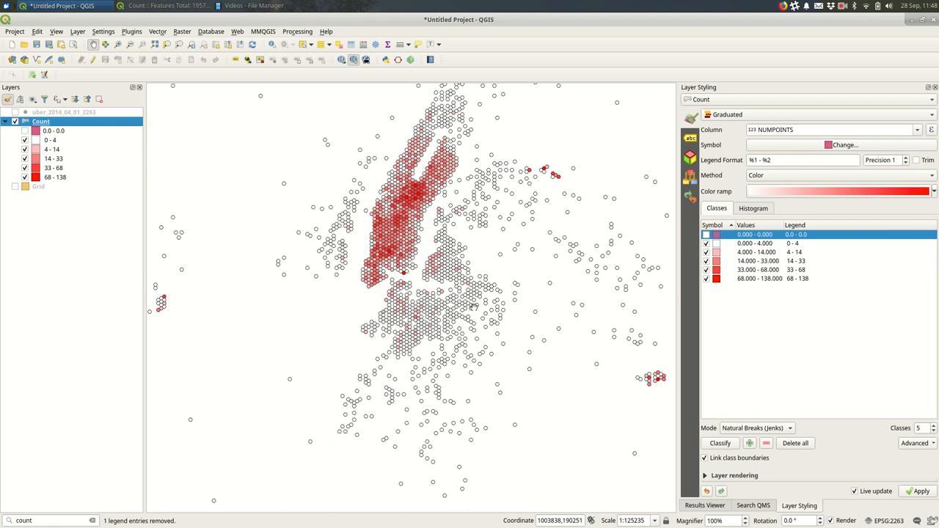
mouse_move(284, 297)
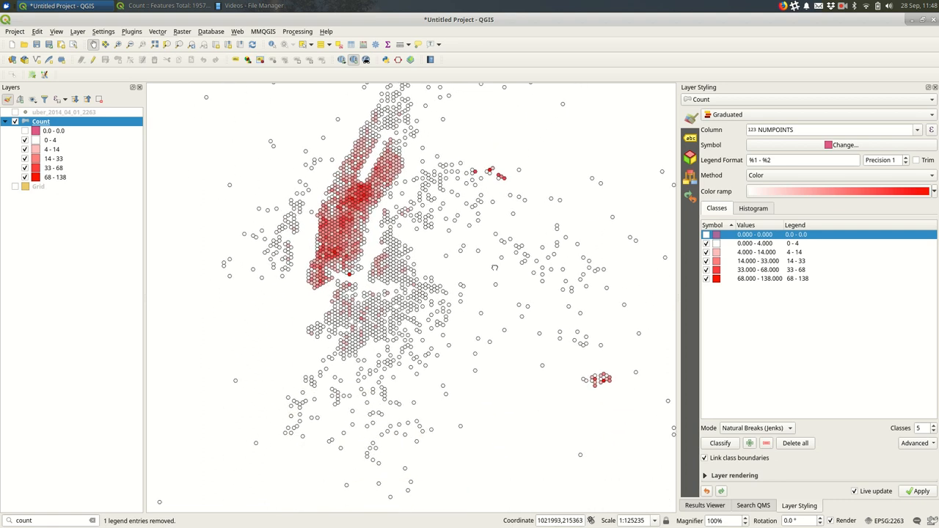
scroll("down", 3)
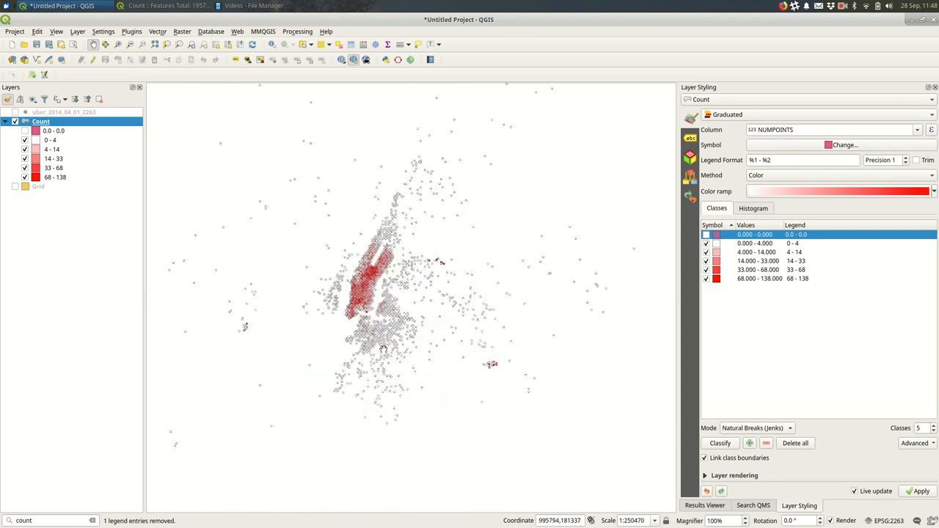